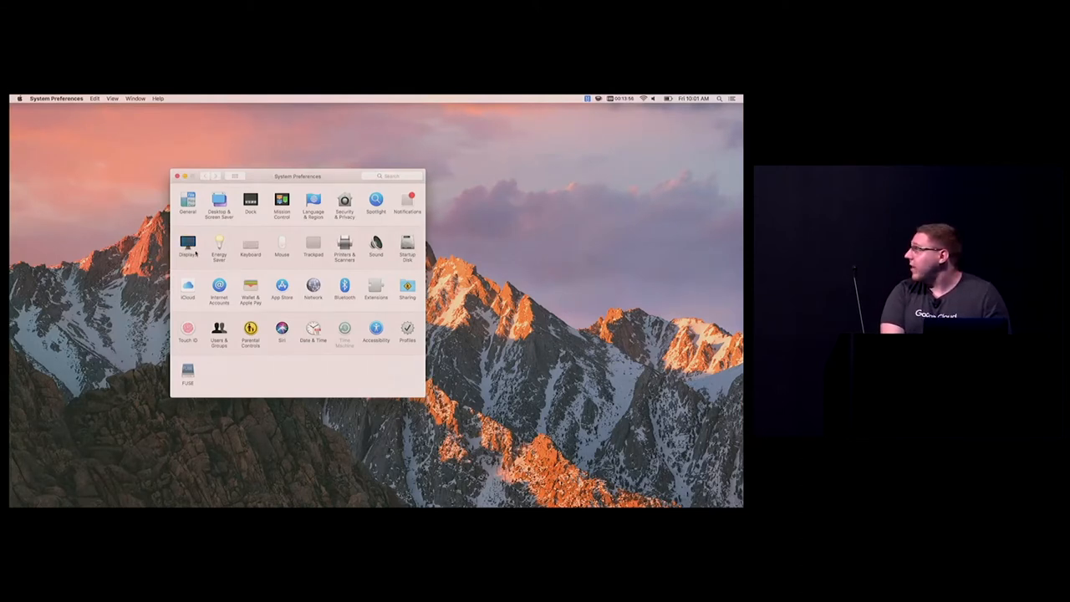
Step: Quit System Preferences and close iTerm2's terminal profile settings window
click(189, 243)
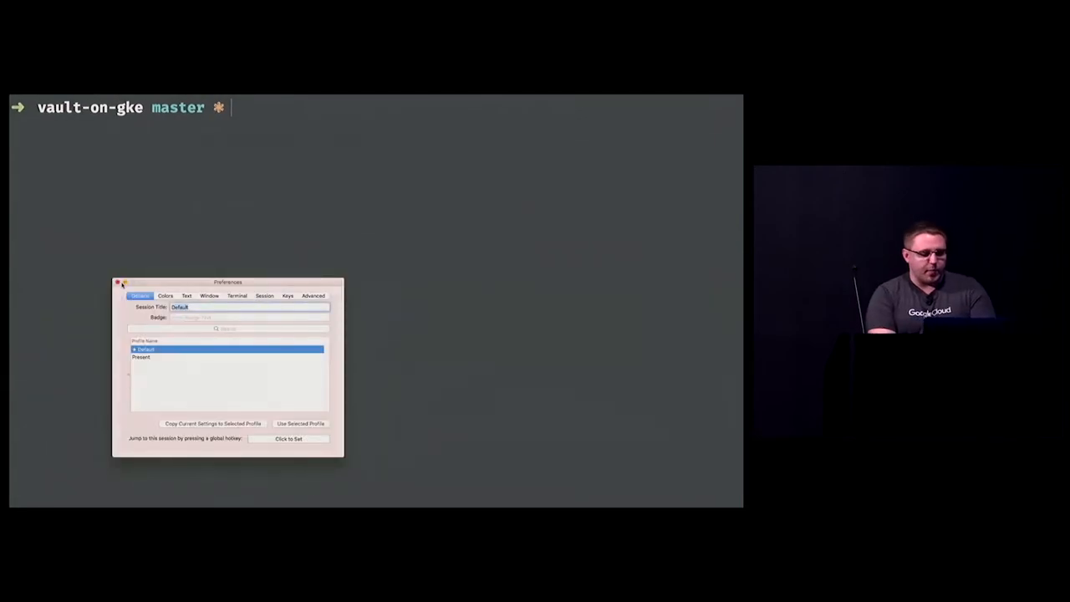
click(119, 282)
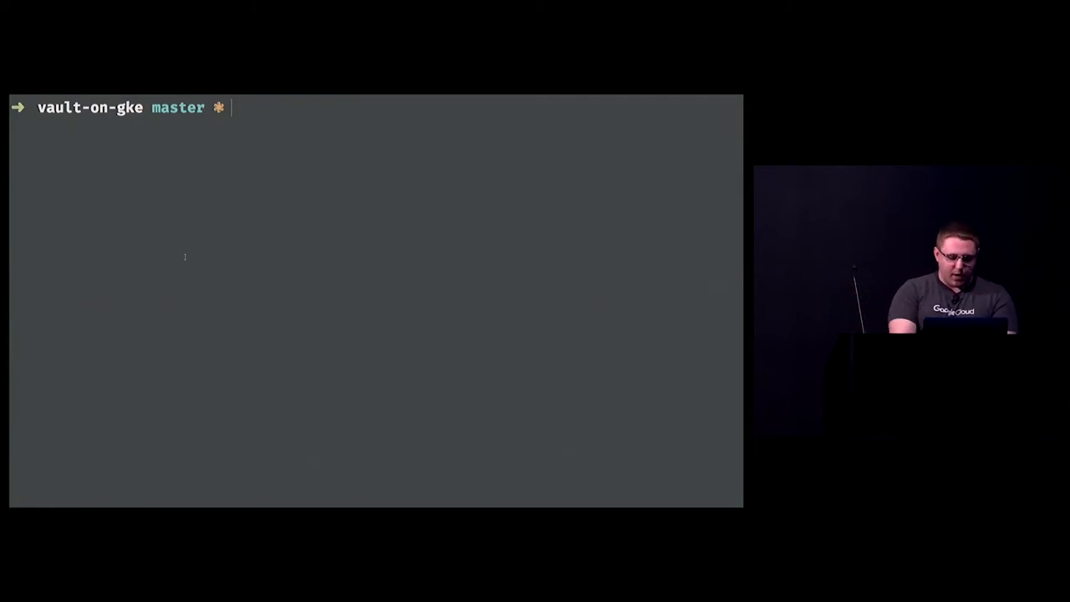
Step: Make configure-database.sh executable, export VAULT_TOKEN from terraform output, and run vault status
text(vaults)
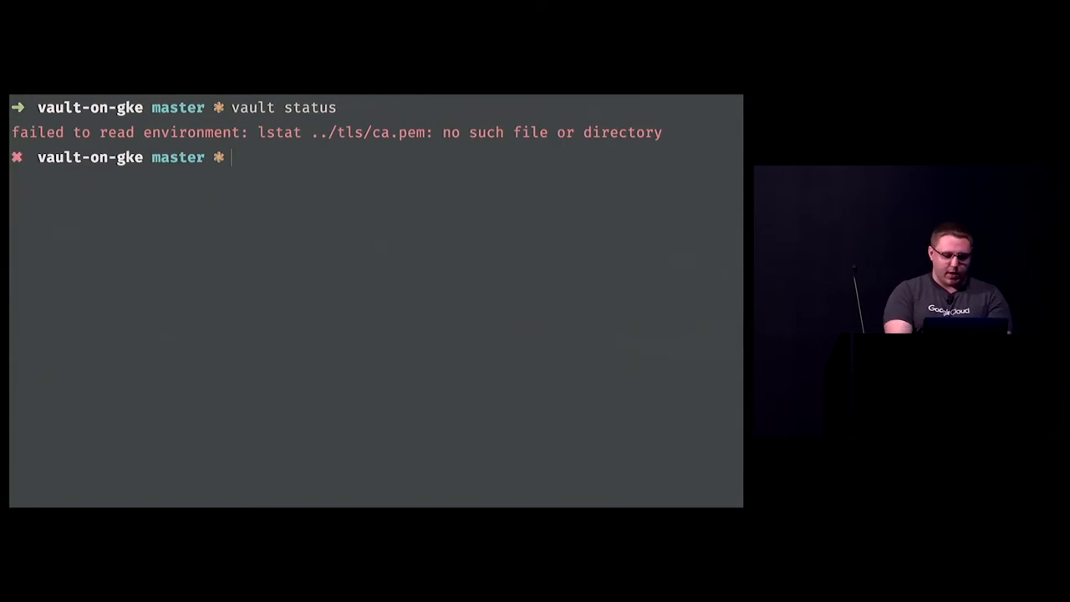
text(cd ../)
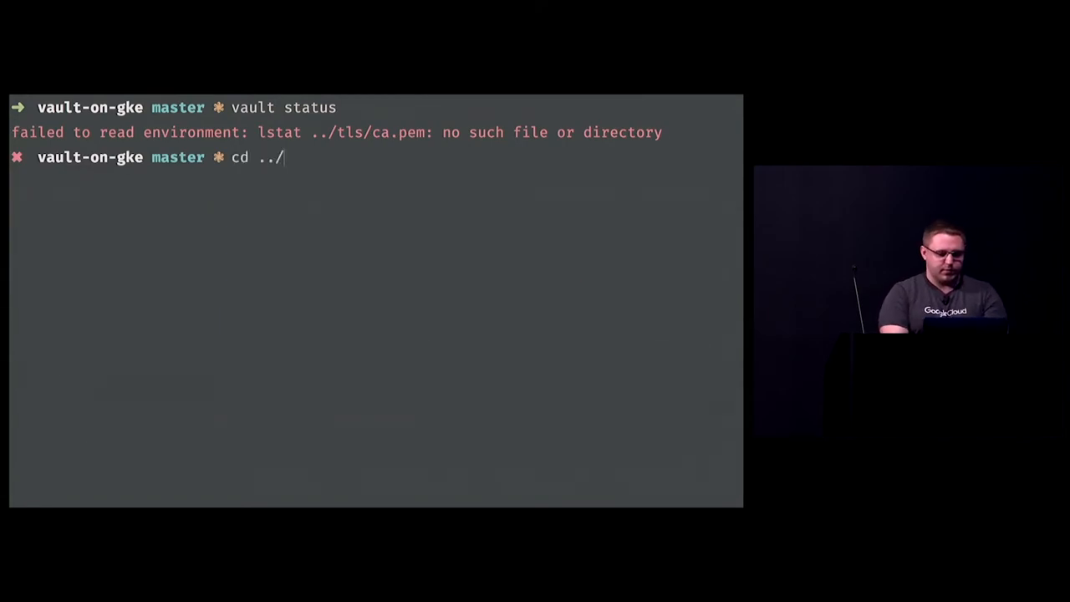
text(chmod +x ./configure-database.sh)
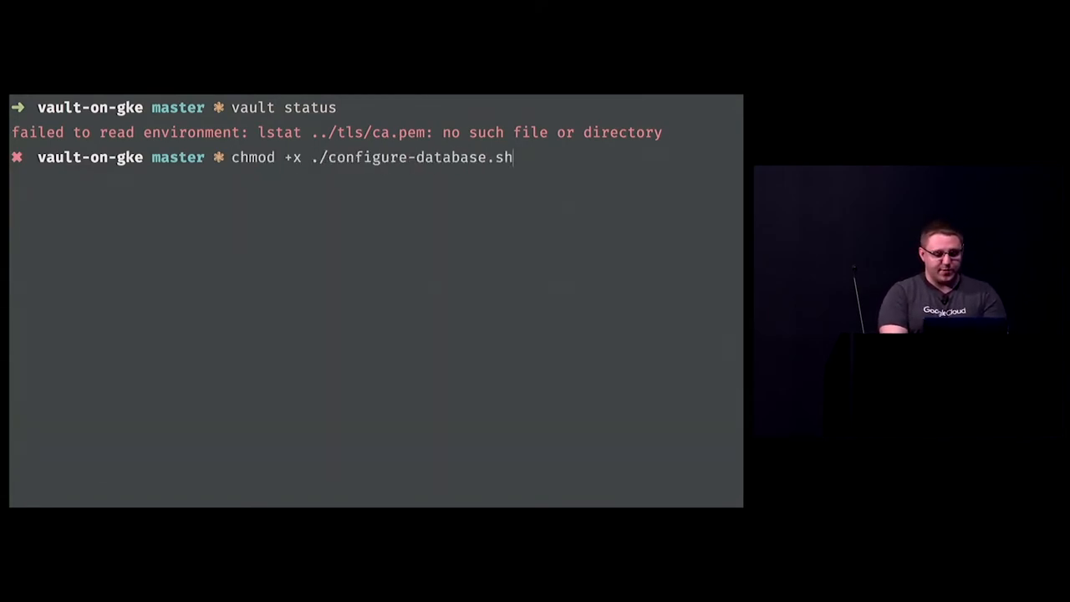
text(export VAULT_TOKEN="$(terraform output token)")
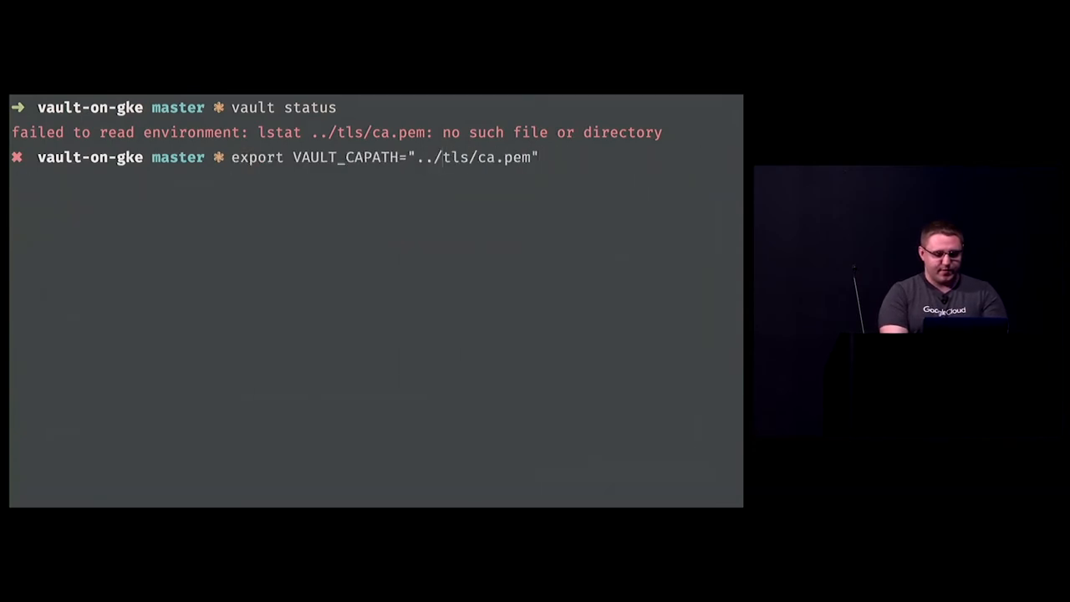
text(vault sta)
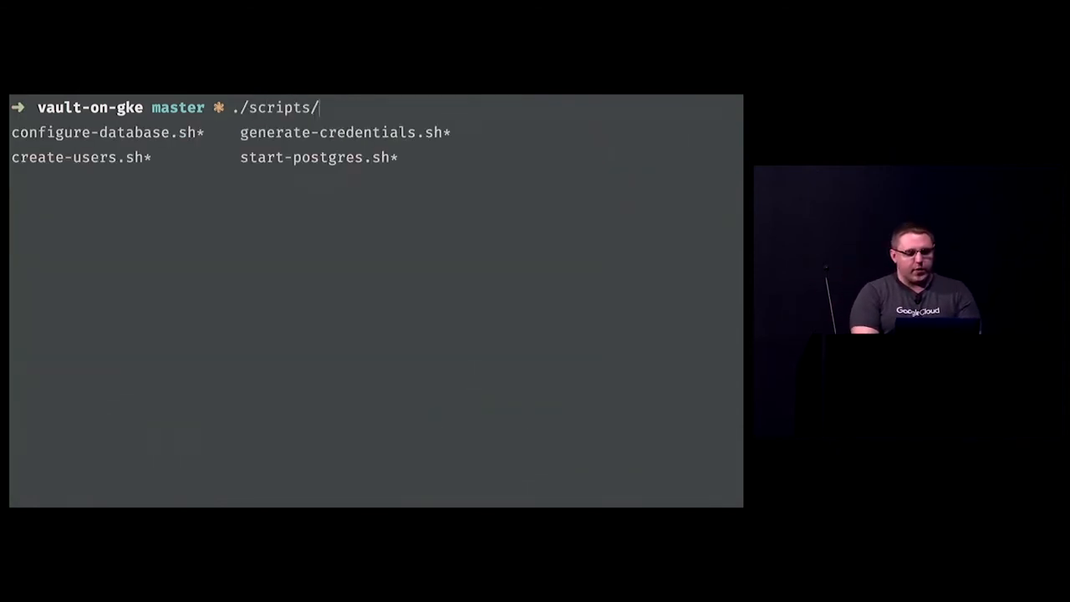
Step: Tab-complete the ./scripts/ path to list the database scripts
key(Tab)
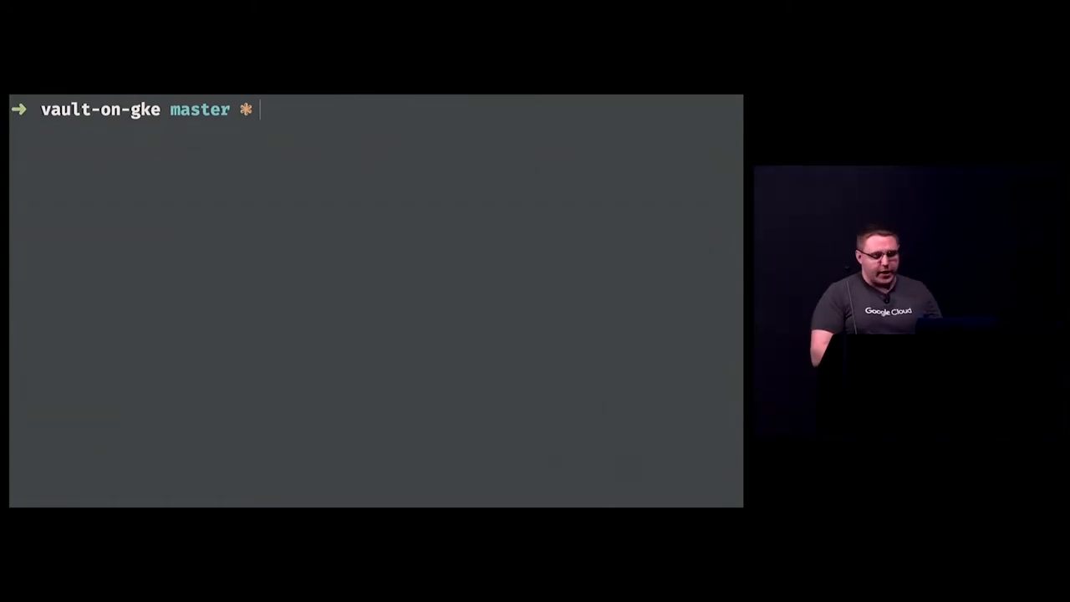
Step: Write value="is awesome" to secret/devopsdays with vault kv put
text(vault kv)
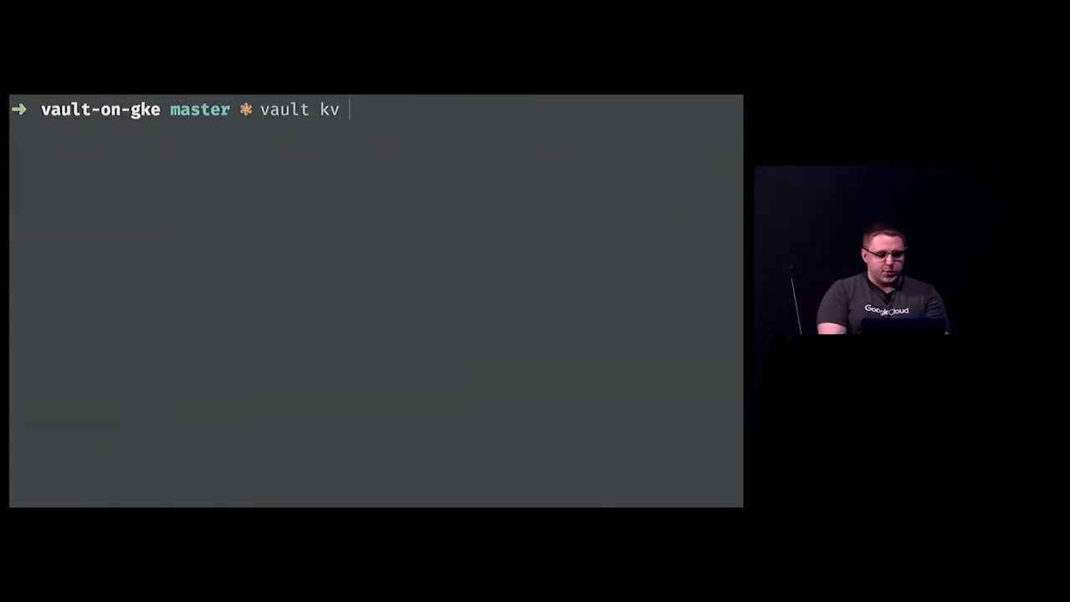
text(put secret/)
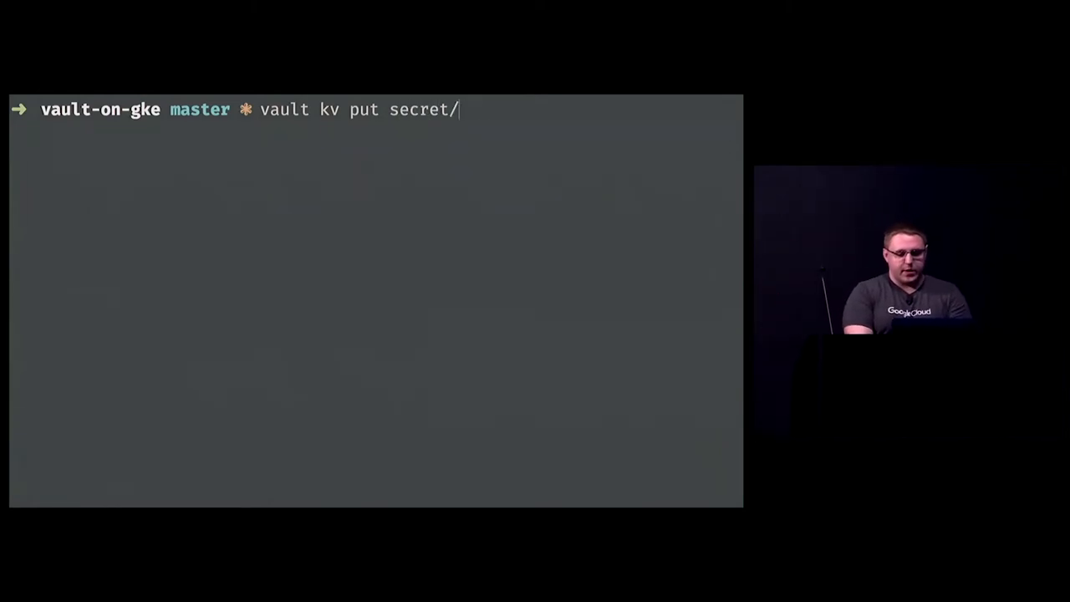
text(devopsdays)
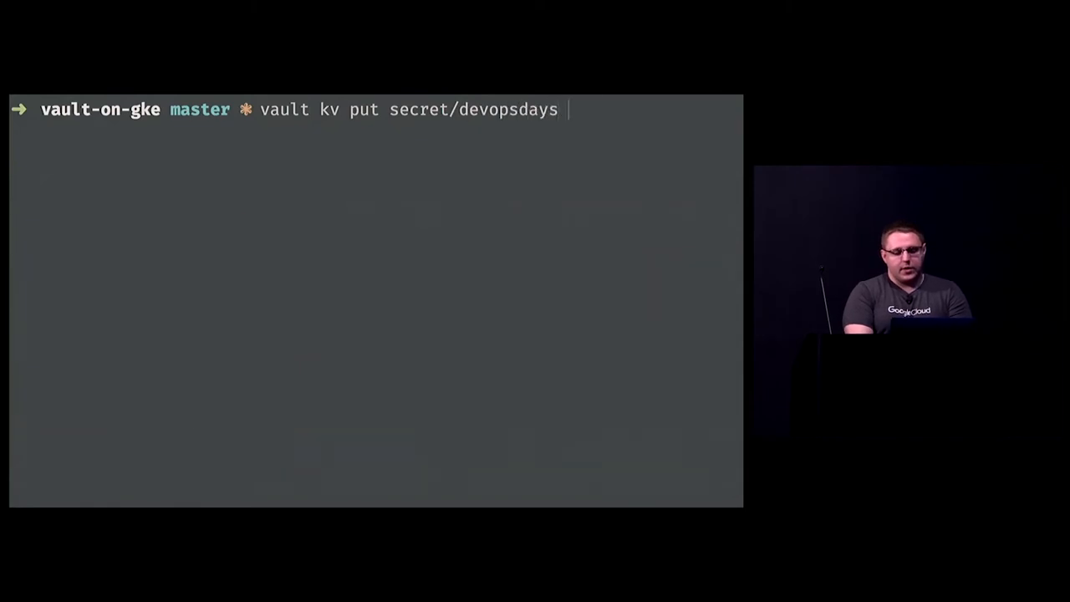
text(value="is aw)
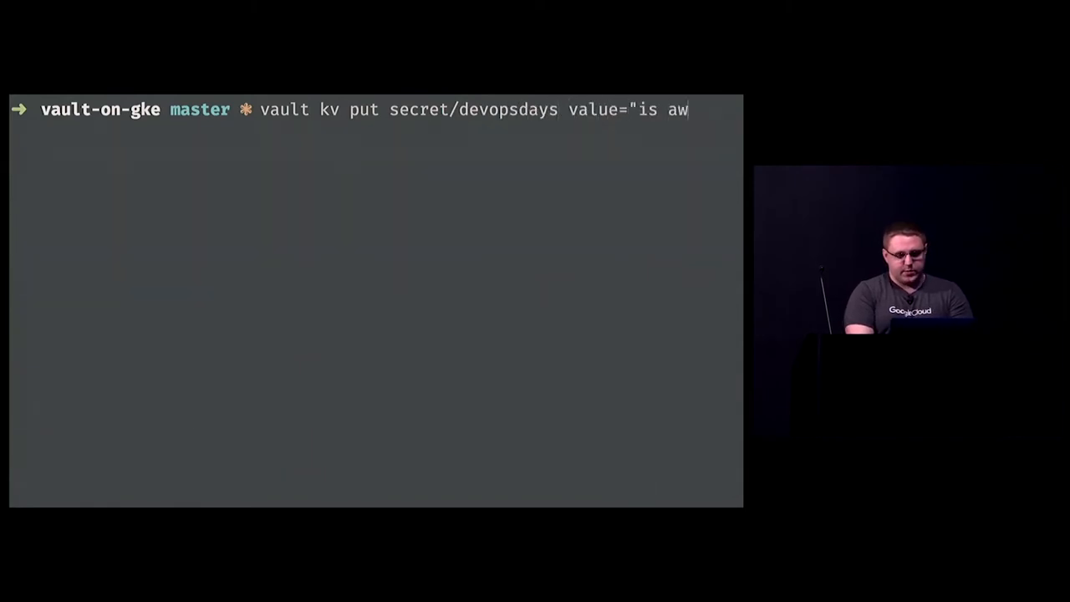
text(esome")
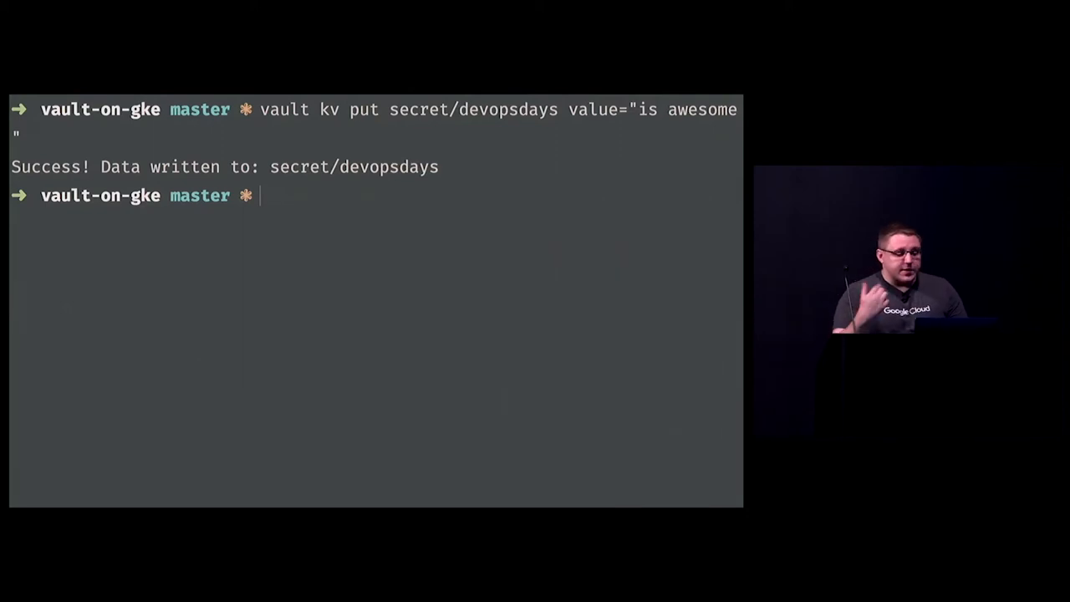
text(vault kv)
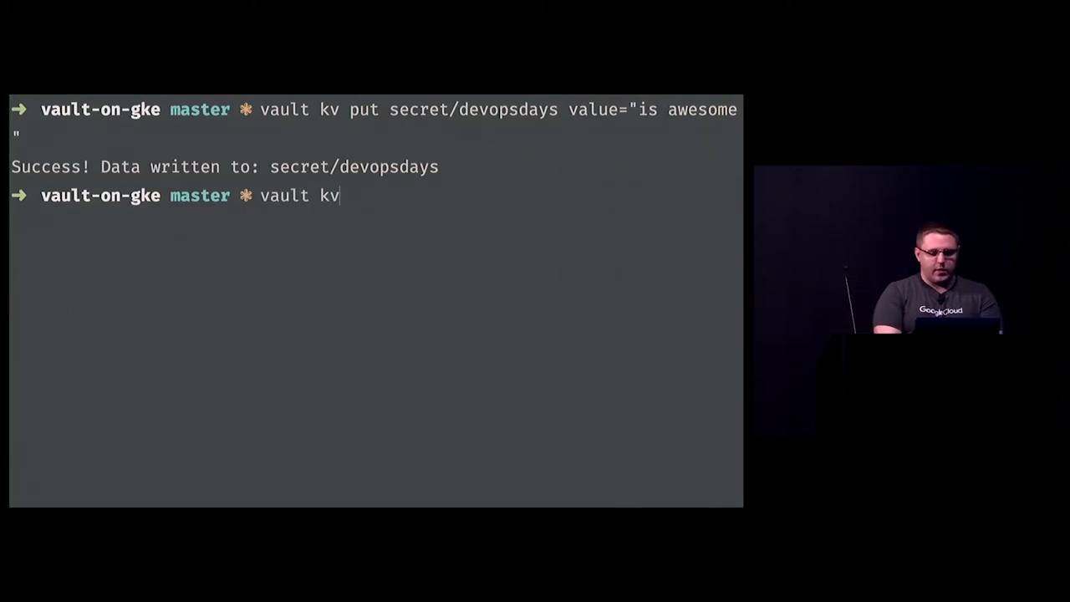
Step: Read the secret back with vault kv get secret/devopsdays
text(get secret/devopsdays)
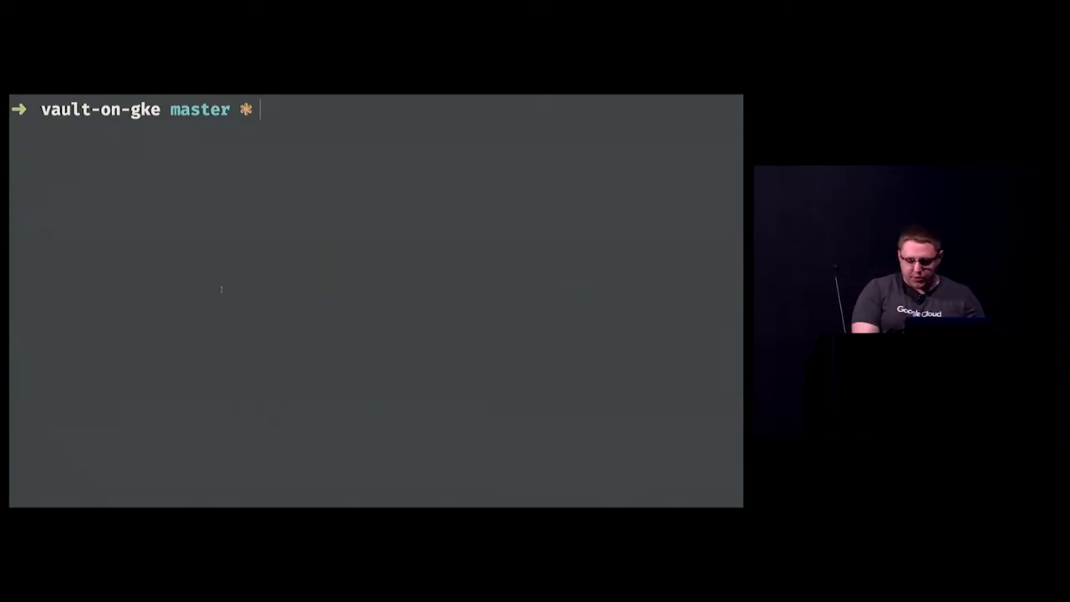
Step: Enable the transit secrets engine with vault secrets enable transit
text(vault secret end)
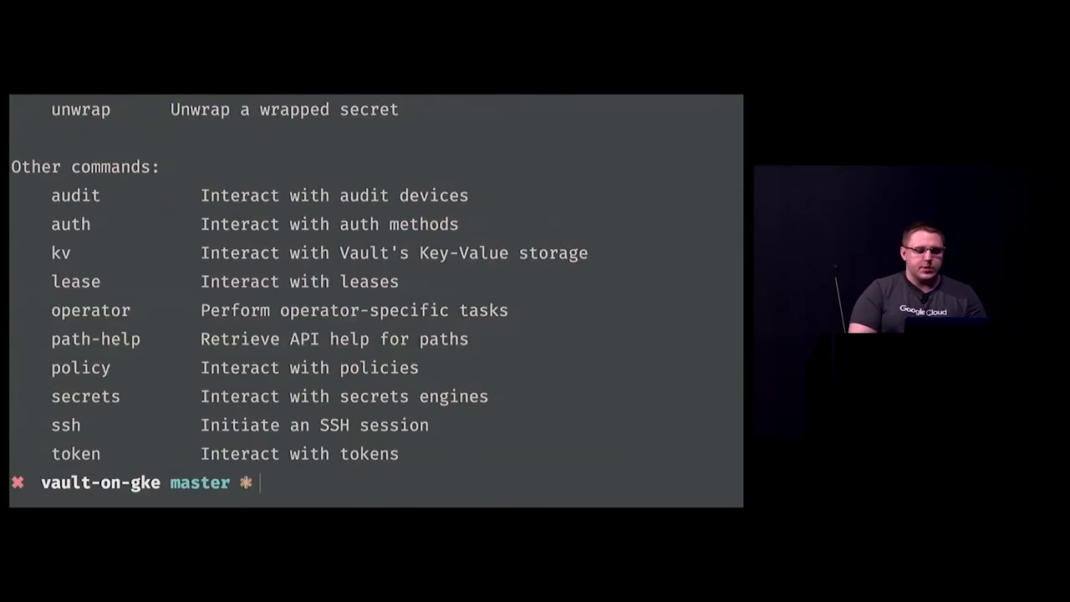
text(vault secrets)
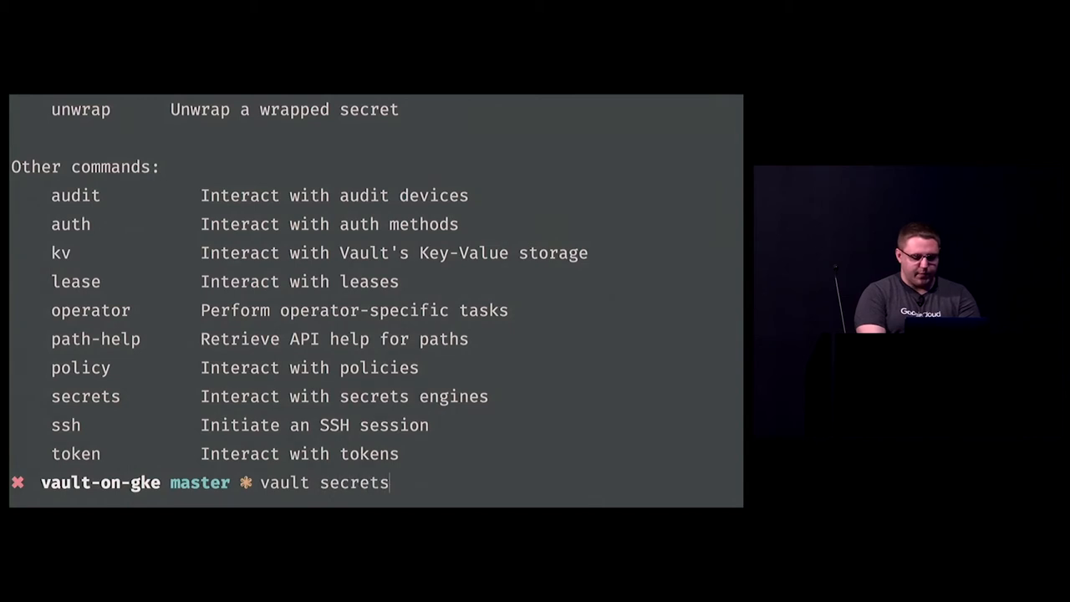
text(enable transit)
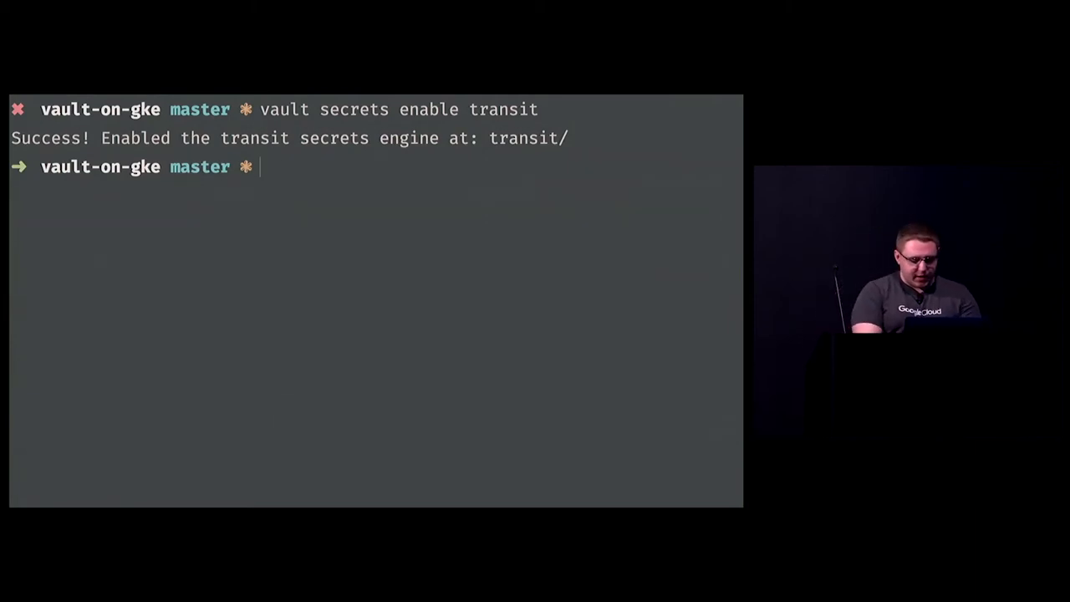
Step: Create the myapp key via vault write -f transit/keys/myapp and highlight its name
text(vault write)
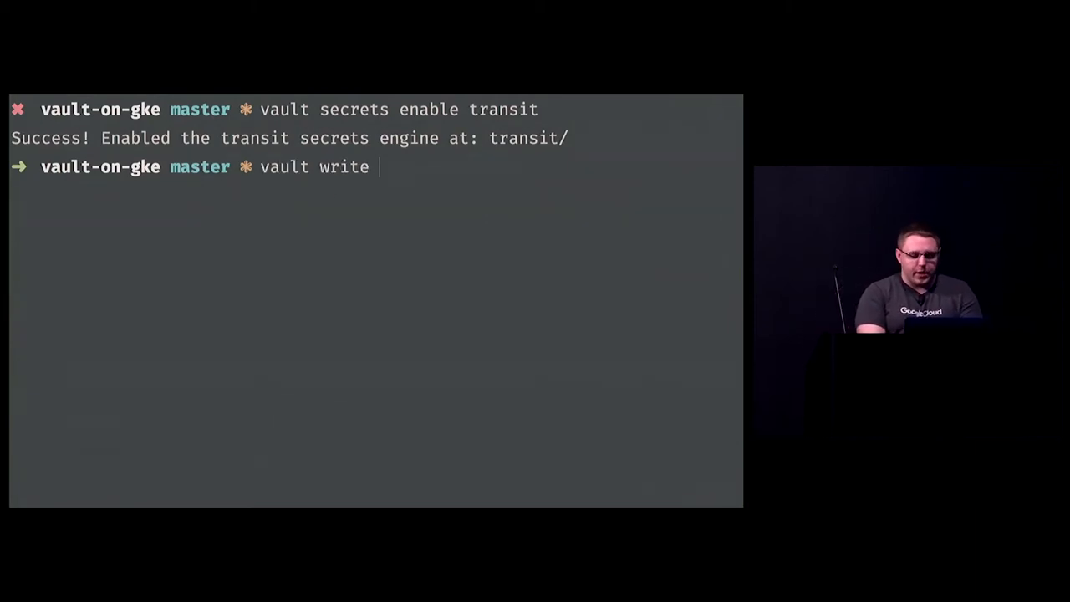
text(transit/keys)
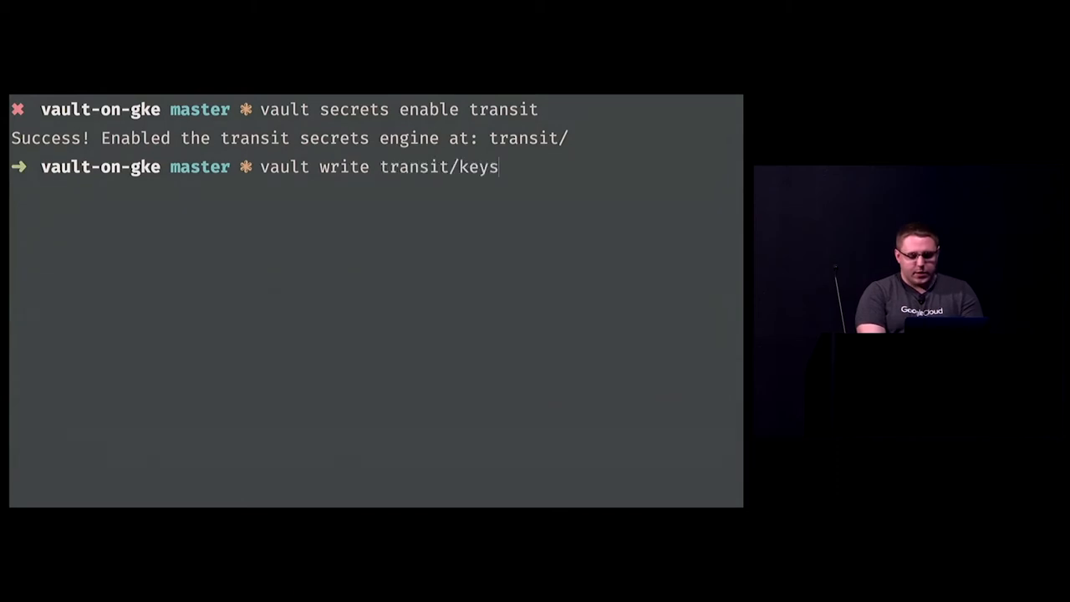
text(/myapp)
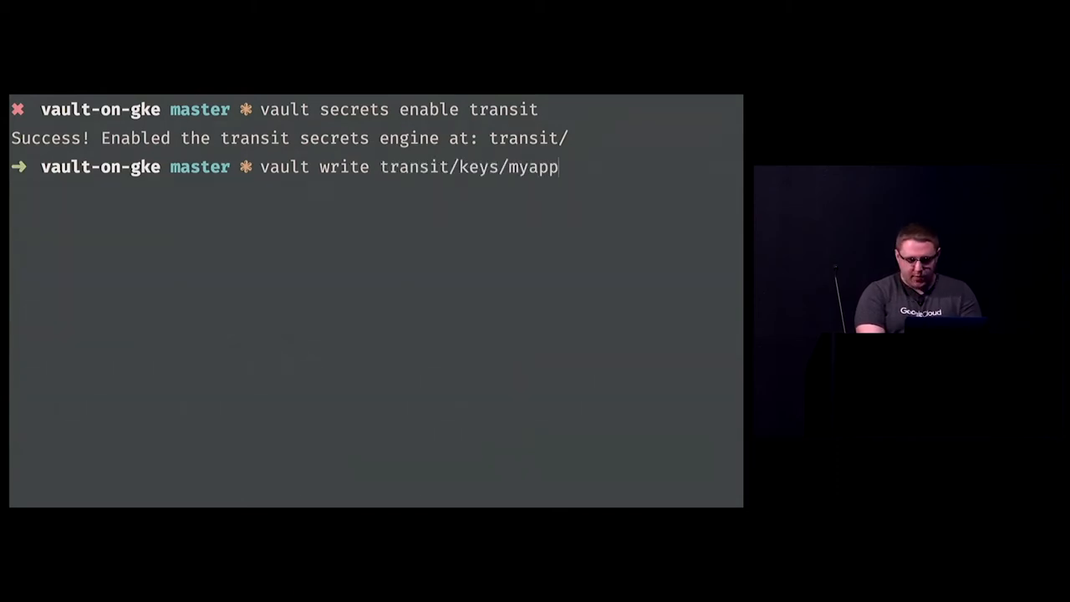
text(-f)
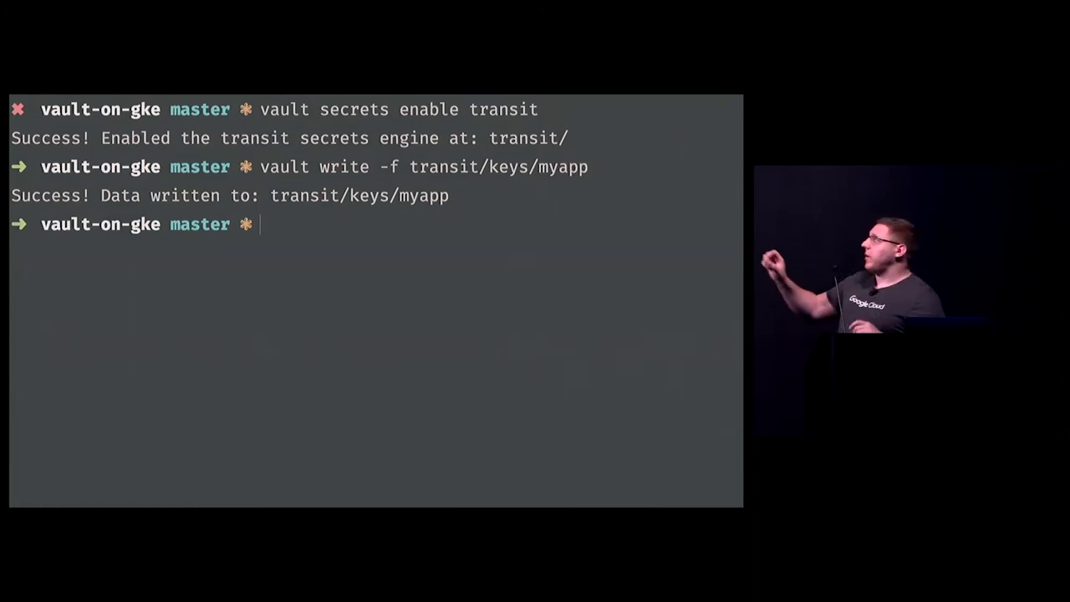
double_click(422, 195)
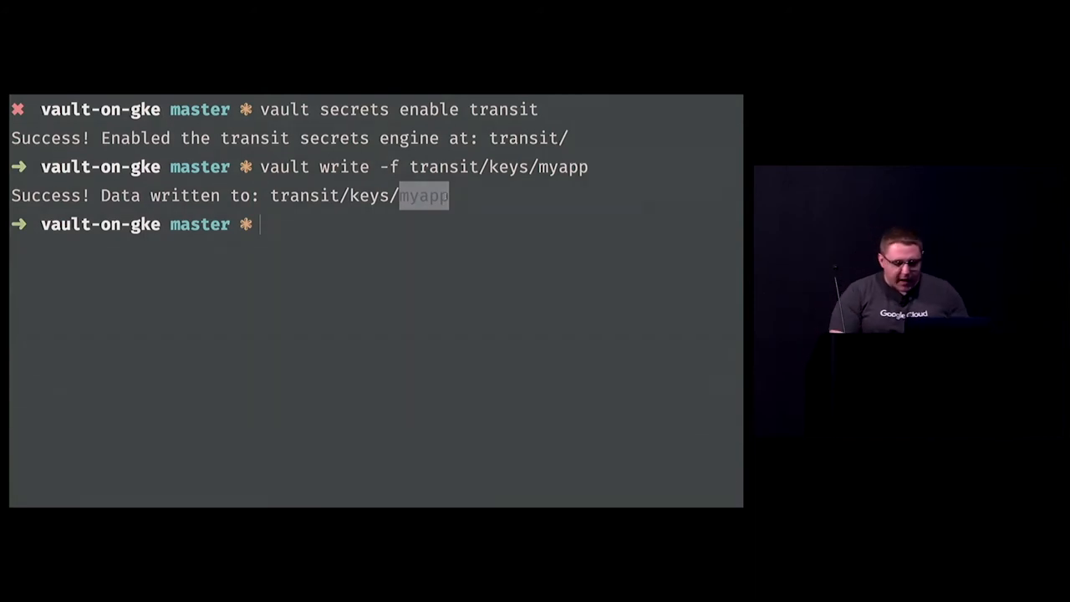
Step: Encrypt the base64-encoded plaintext "hi" through transit/encrypt/myapp
text(vault write)
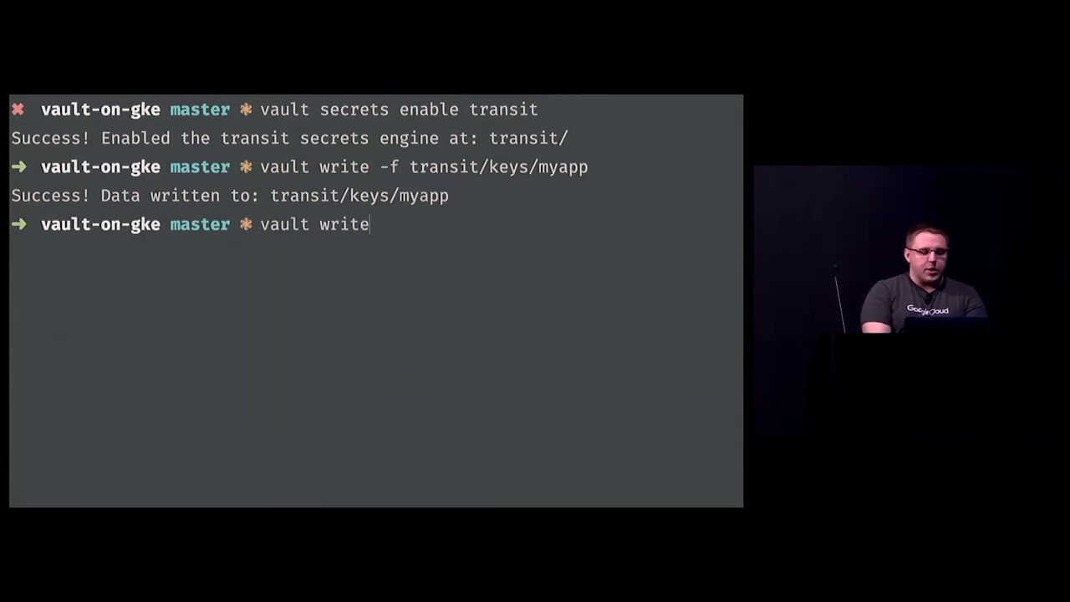
text(transit/)
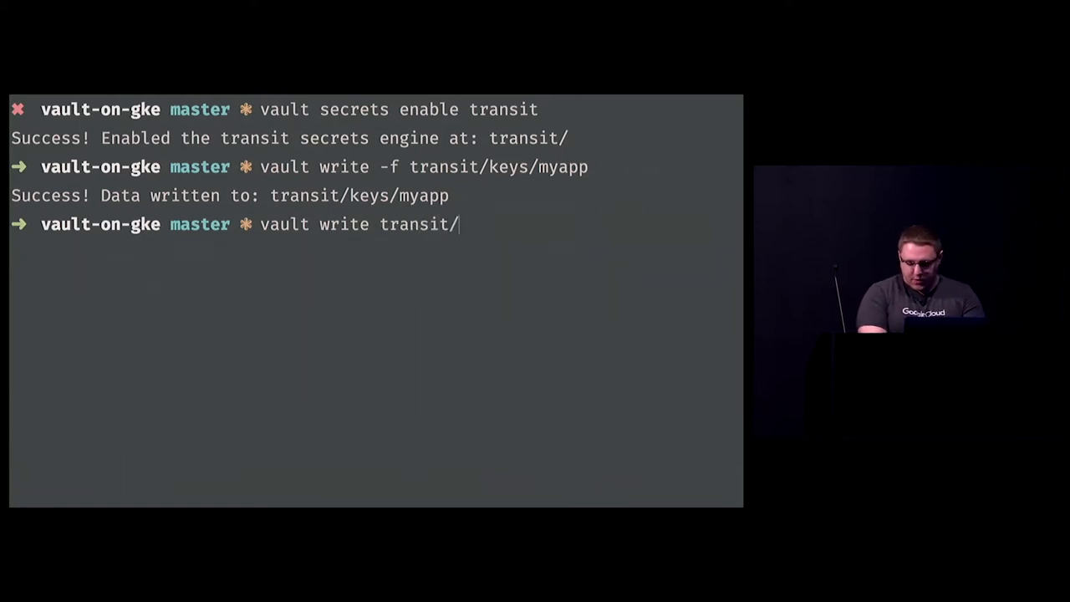
text(encrypt/)
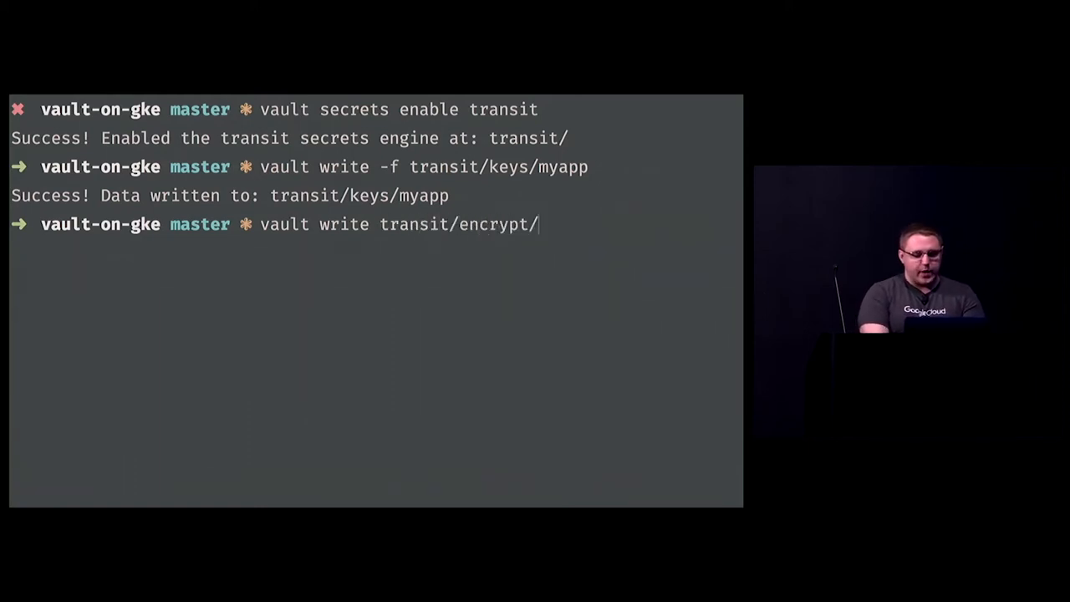
text(myapp)
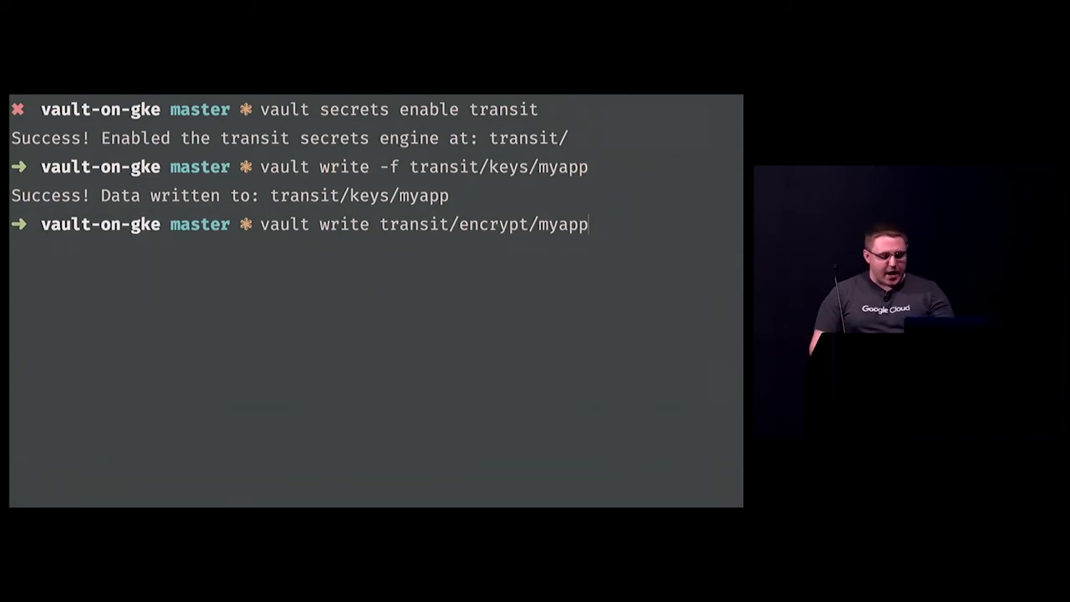
text(pltai)
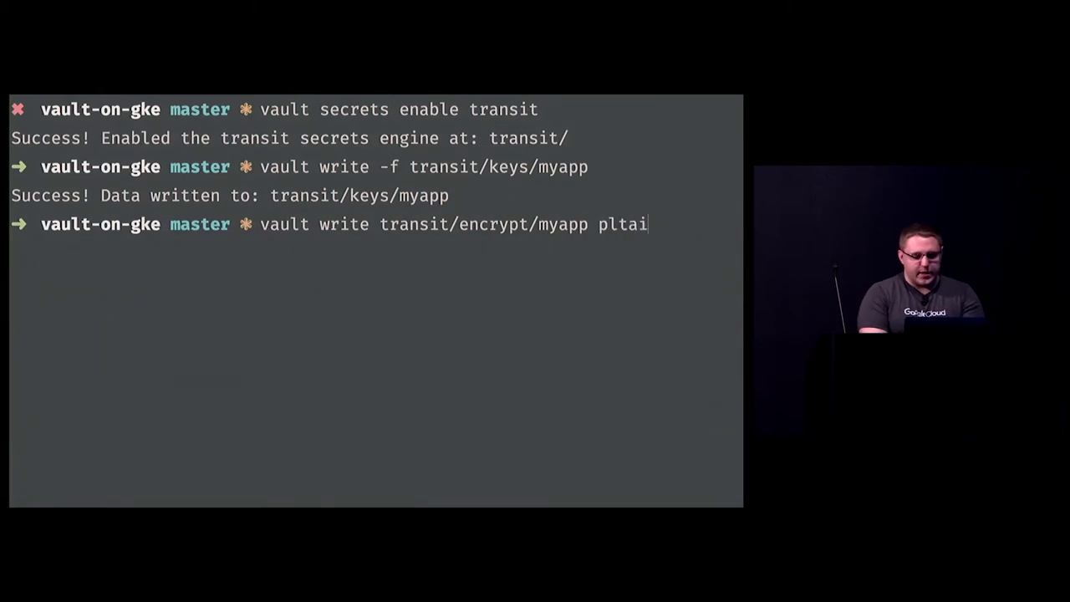
text(plain)
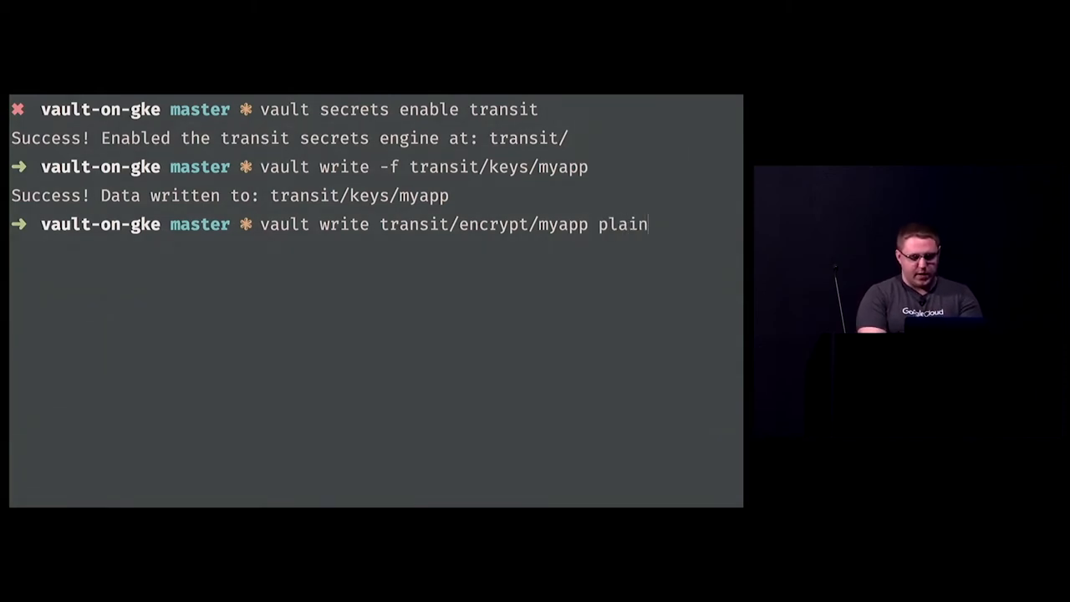
text(text=$())
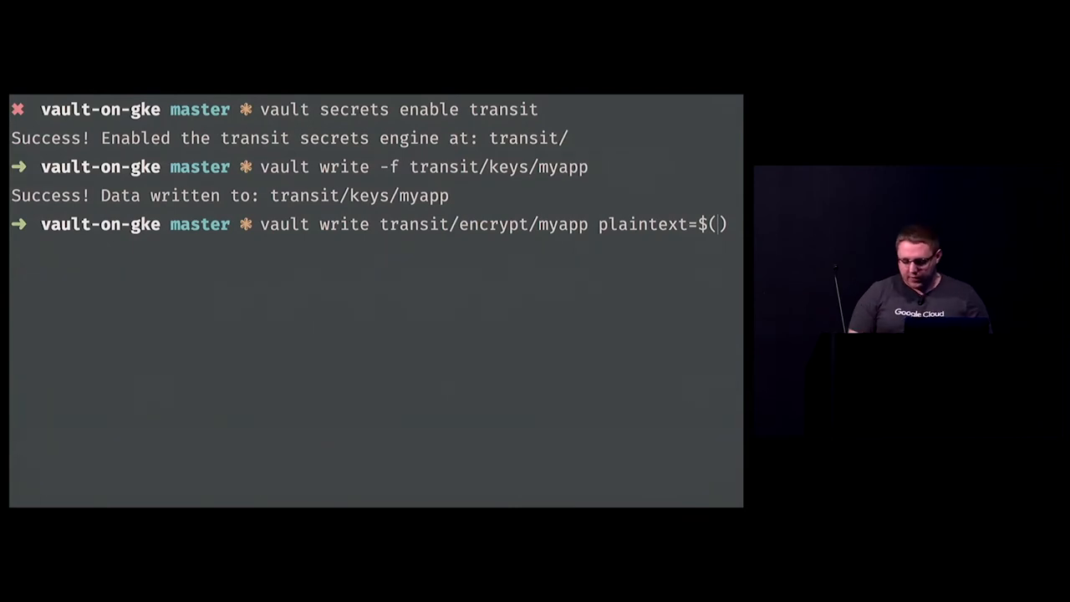
text(base)
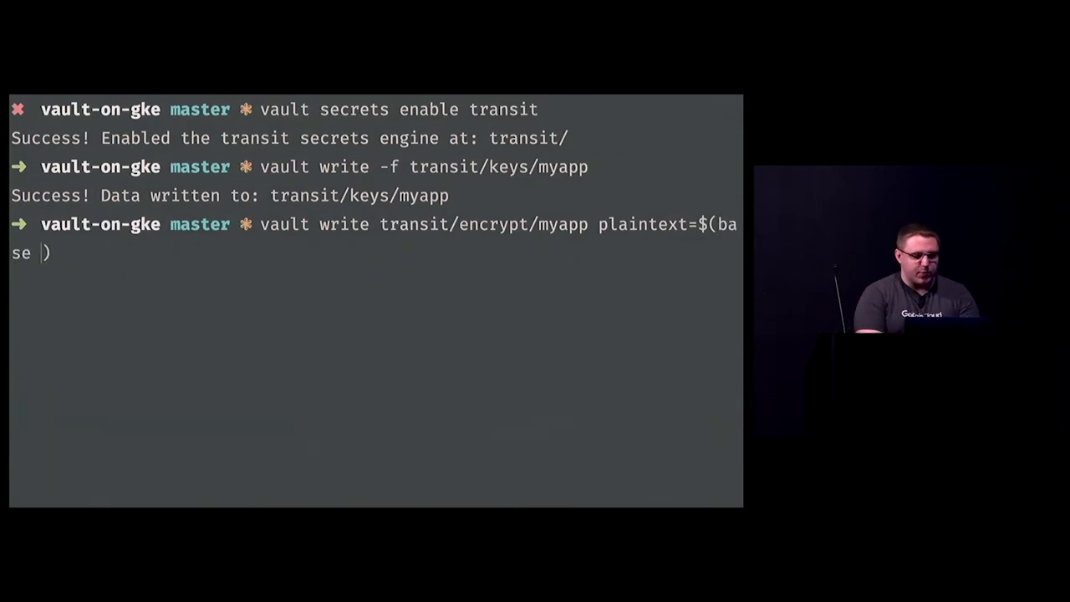
text(<<<)
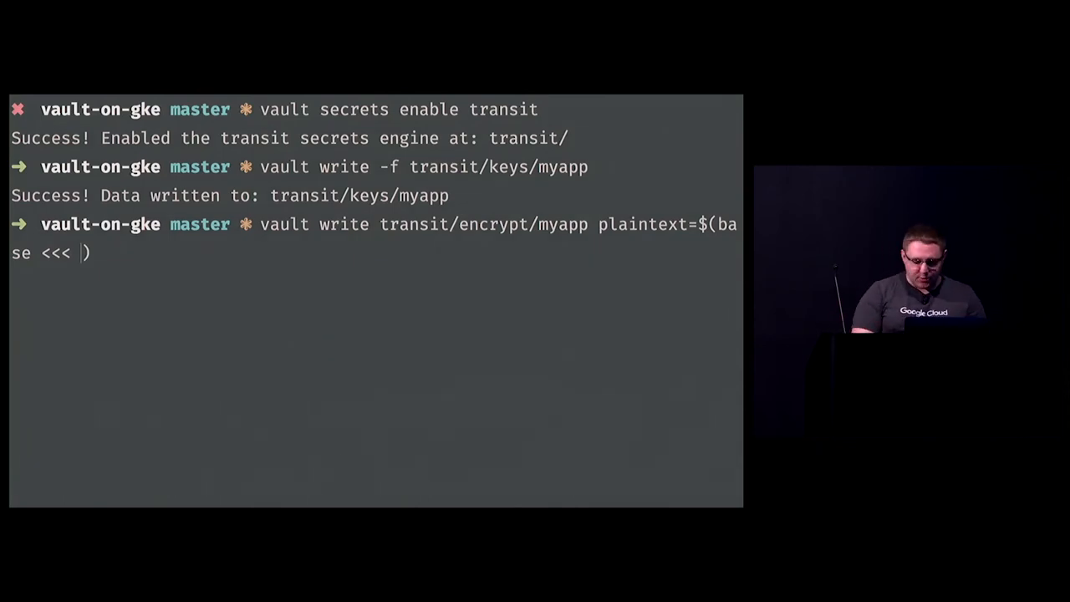
text("hi)
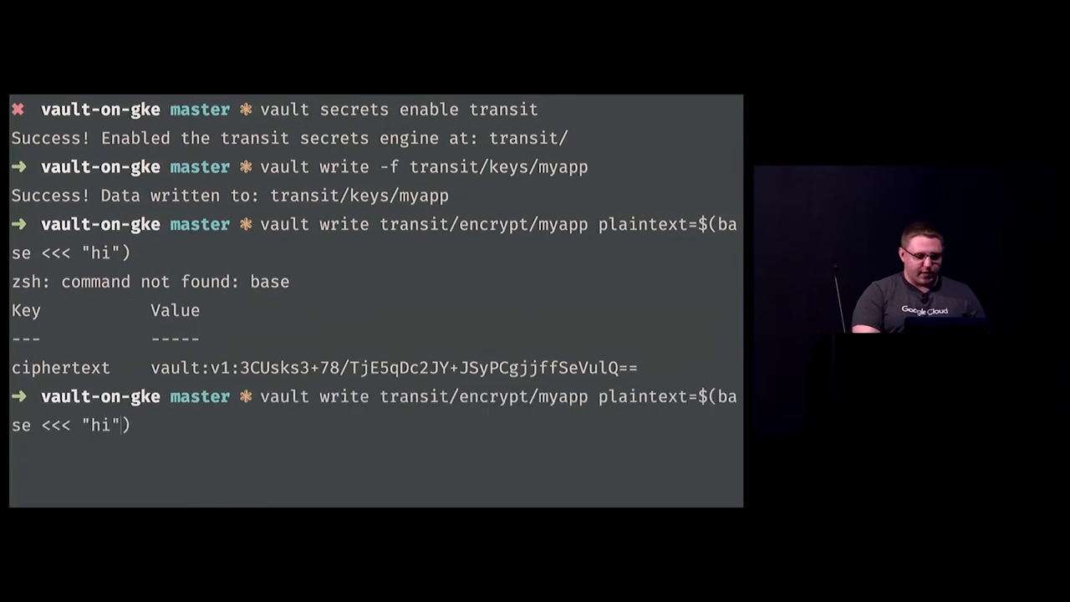
text(64)
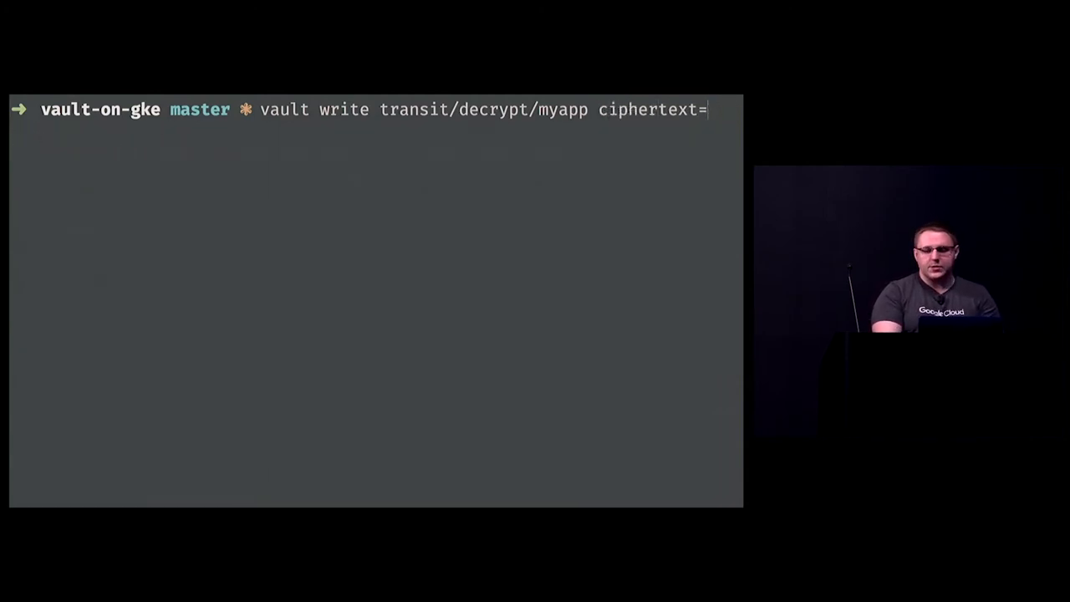
Step: Decrypt the vault:v1 ciphertext with myapp, then pipe "aGkK" into base64 to decode
text("vault:v1:knunOnVCwO9Ofo8x6ZcneV1hptIc/LiMwJv/CMH4RQ==")
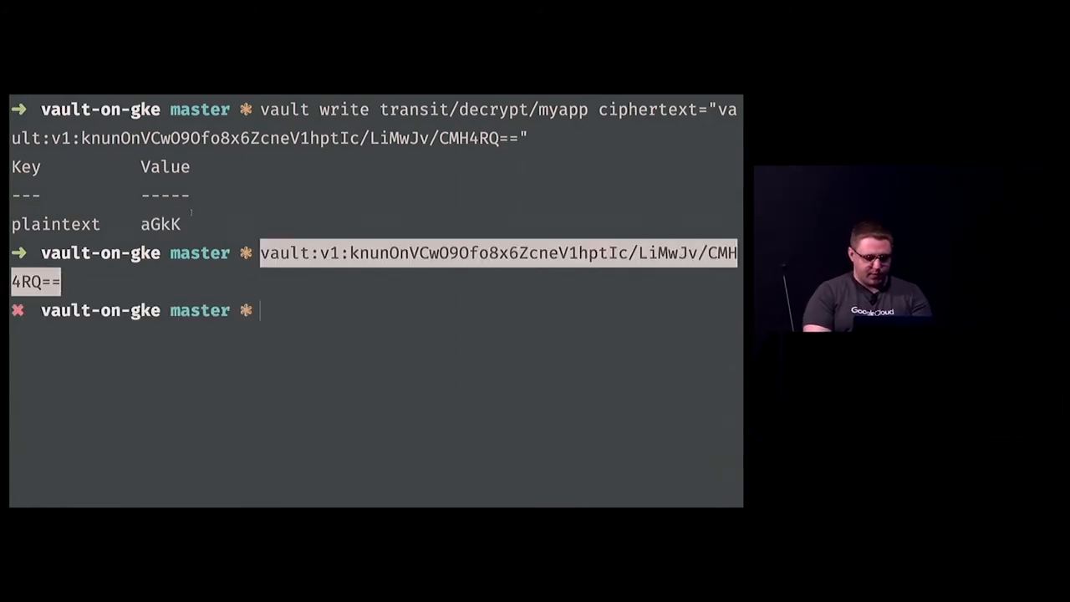
text(echo)
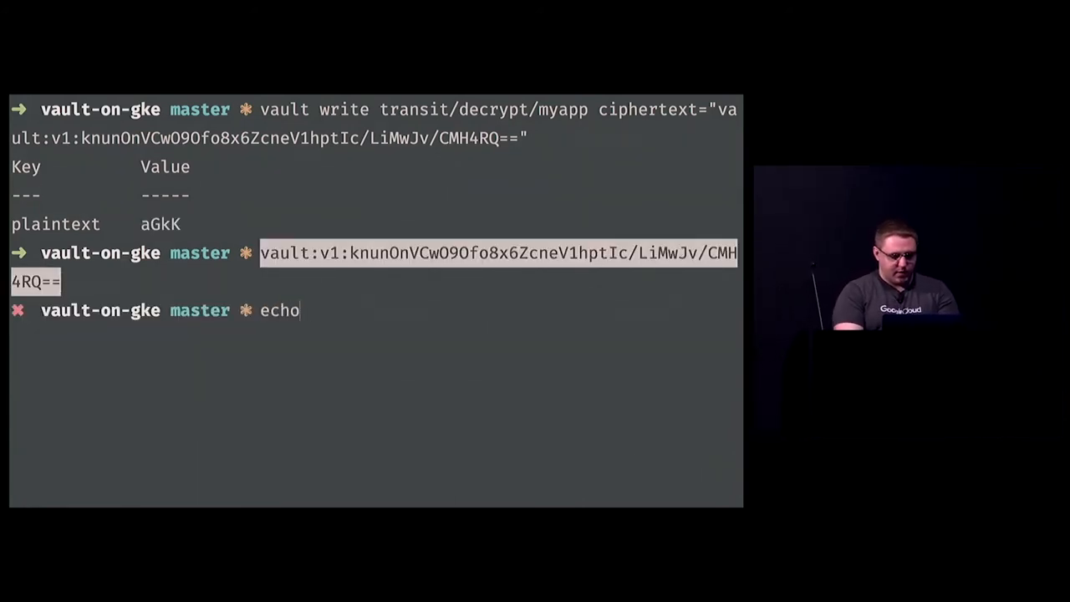
text("aGkK" | base54)
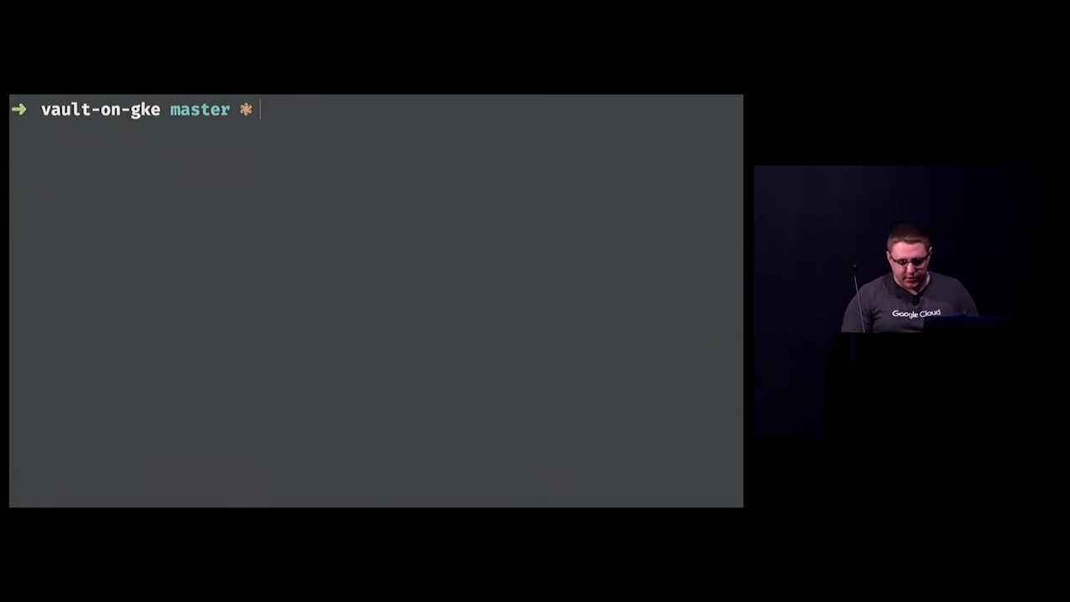
Step: Run ./scripts/start-postgres.sh, check Docker in the menu bar, and rerun the script
text(./s)
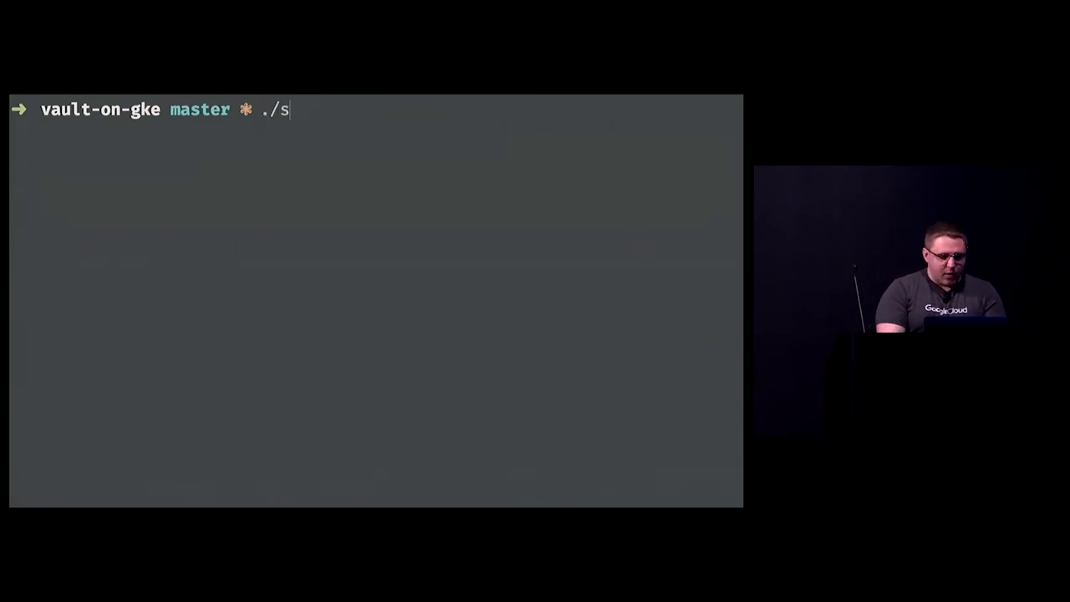
text(cripts/start-postgres.sh)
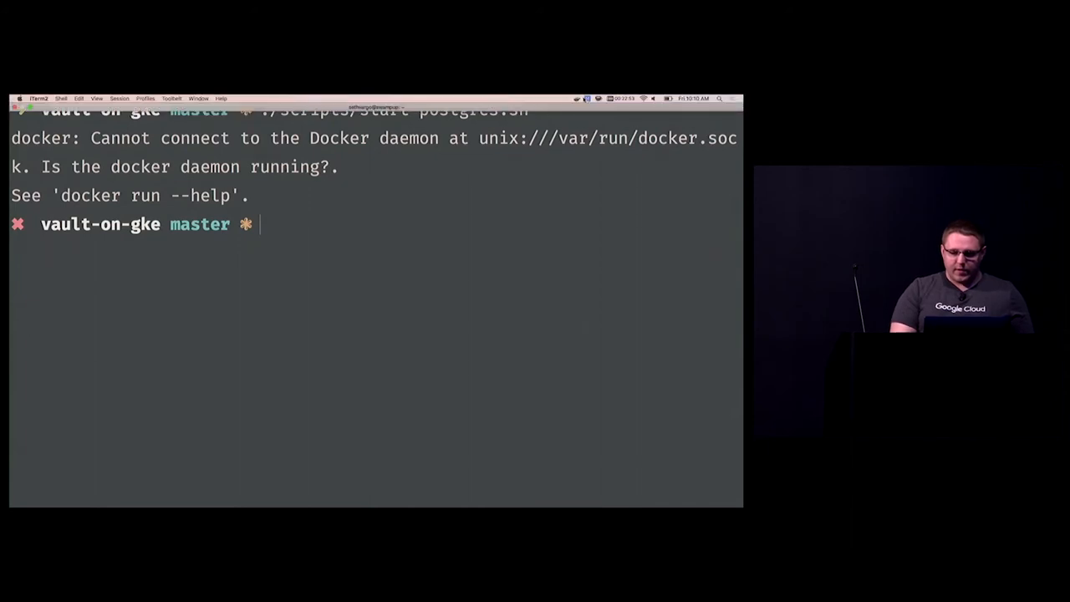
click(577, 99)
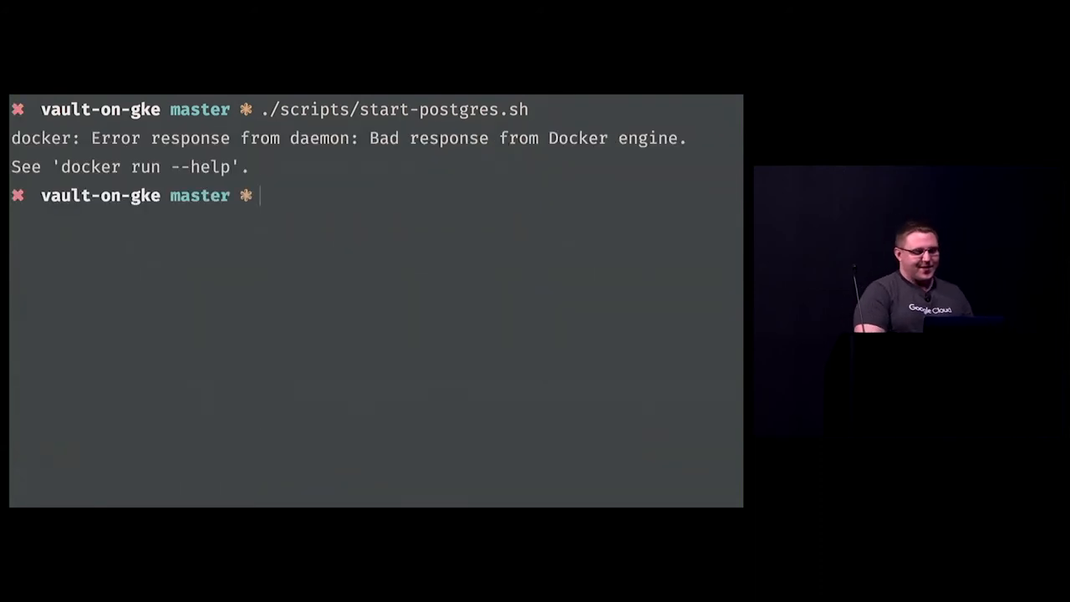
key(Return)
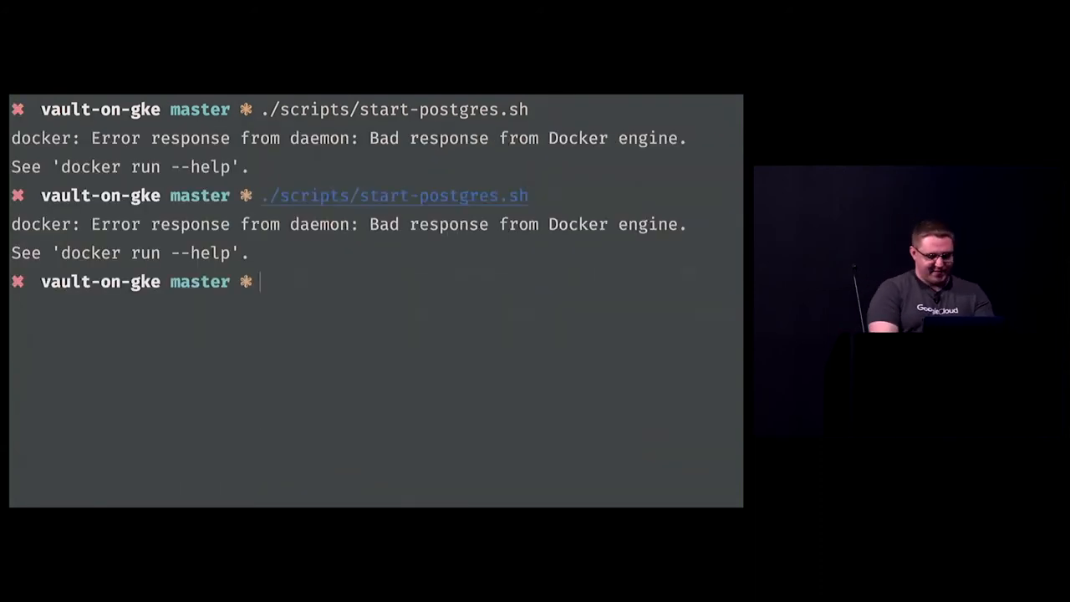
click(577, 99)
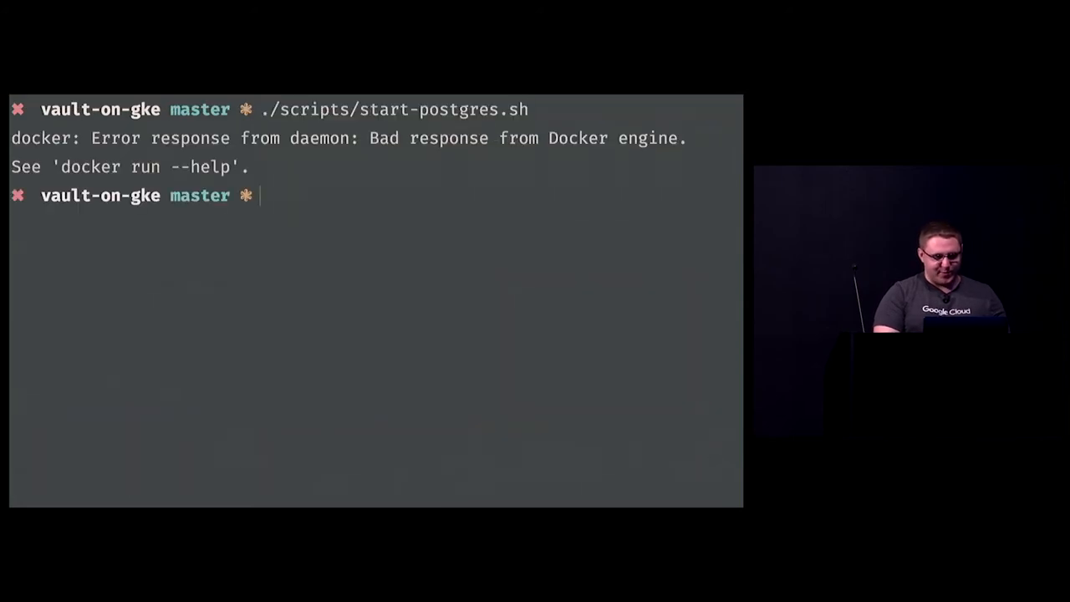
click(577, 99)
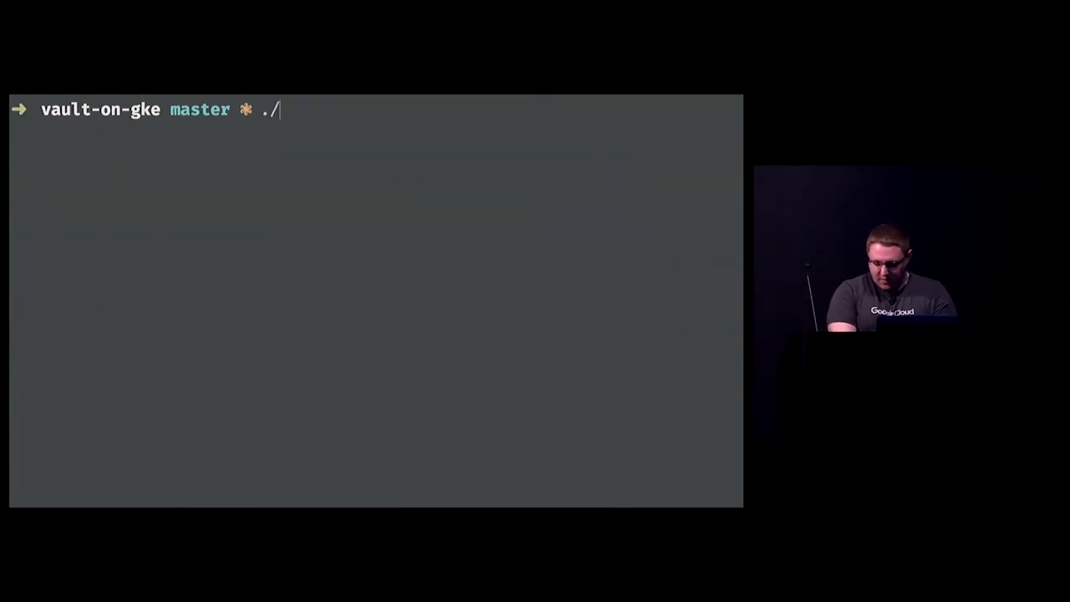
Step: Cat the configure-database script and scroll through its Postgres and readonly role settings
text(cat scripts/)
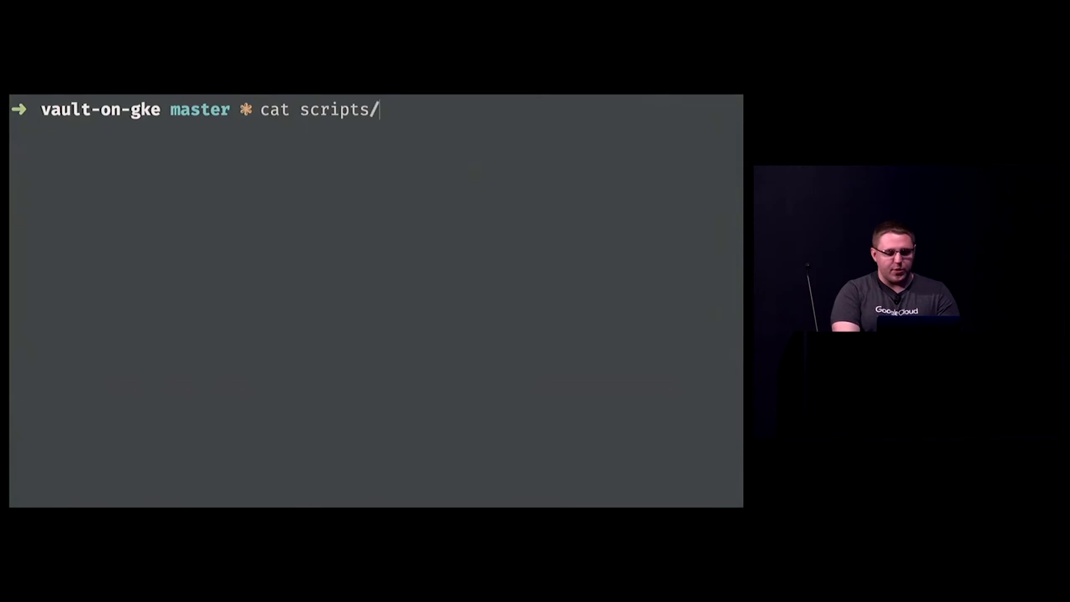
text(ca)
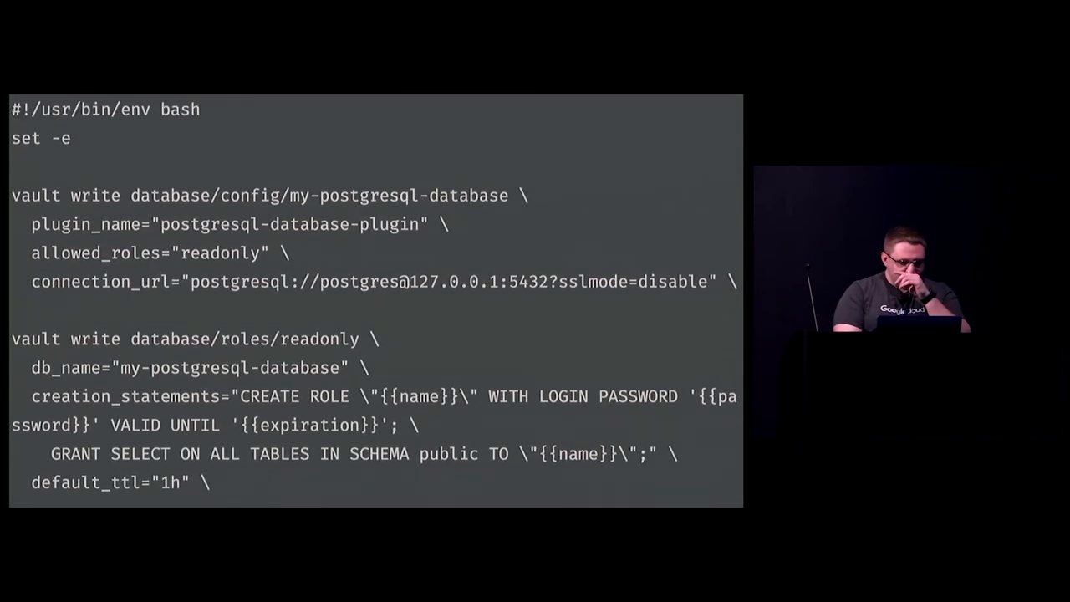
scroll(down, 3)
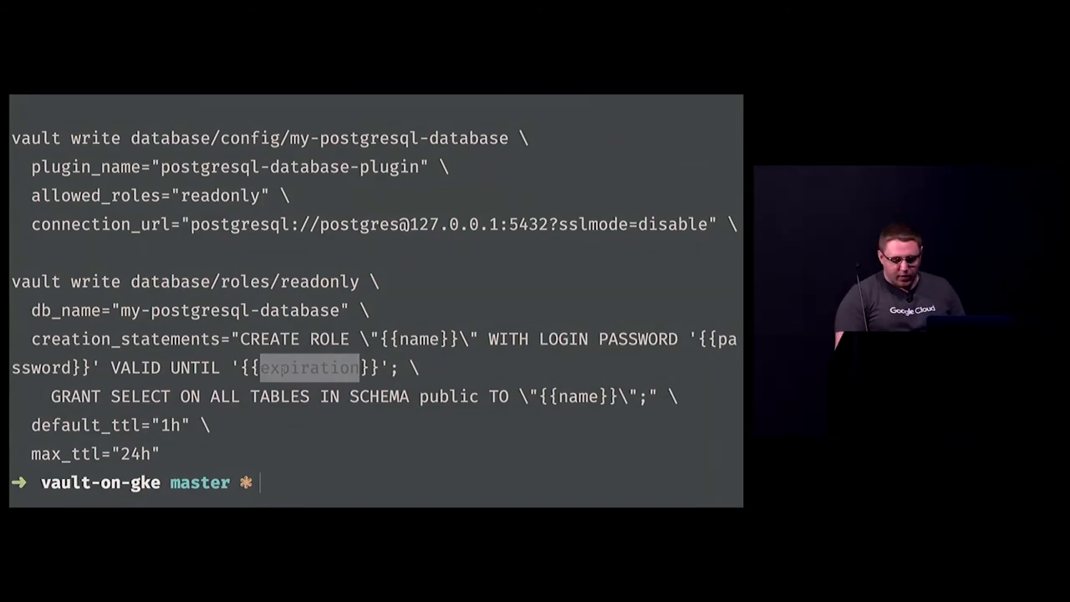
Step: Enable Vault's database secrets engine with vault secrets enable database
text(caul)
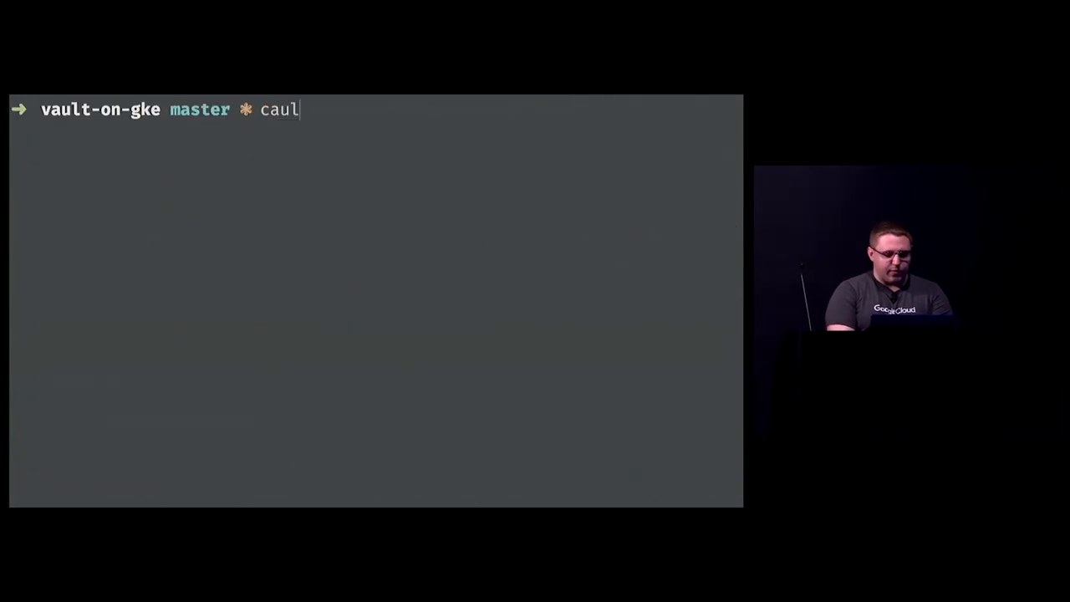
text(vault secret)
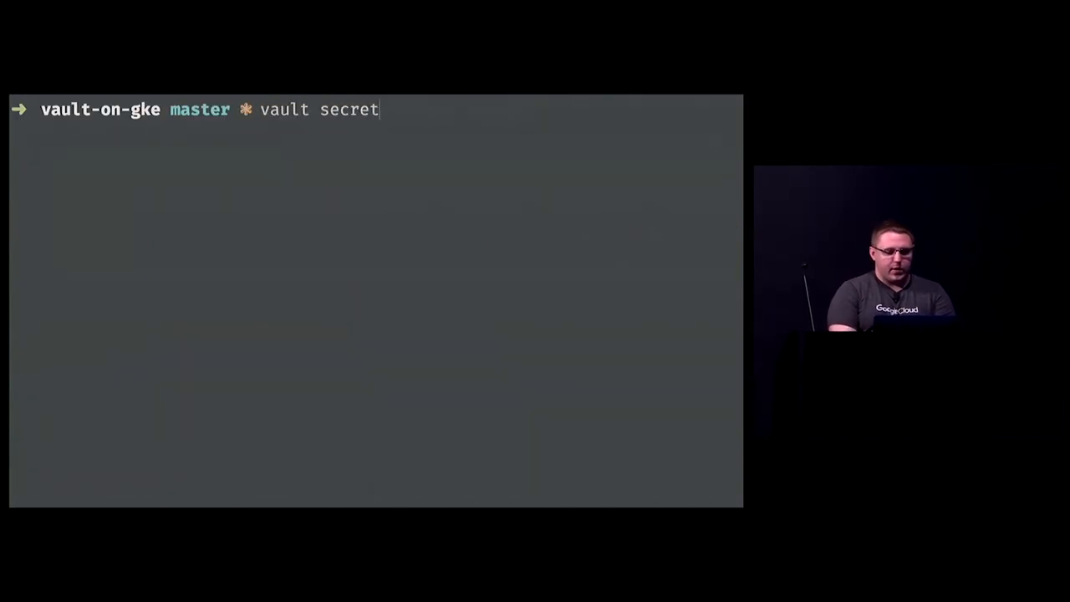
text(s enable database)
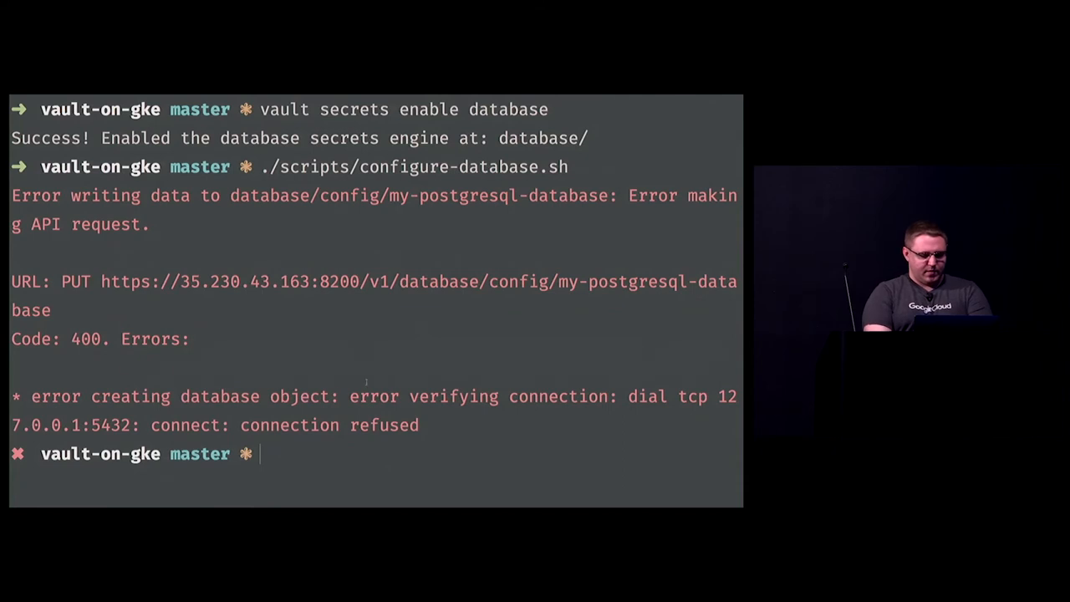
Step: Connect to local Postgres as postgres, exit, then edit scripts/configure-database.sh in vi
text(psql -)
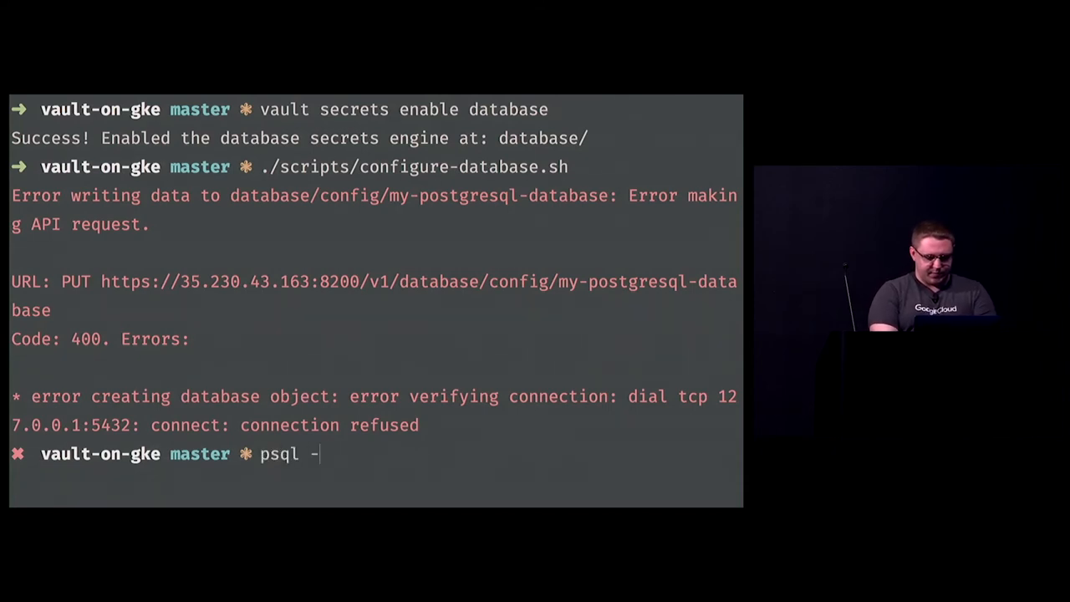
text(h)
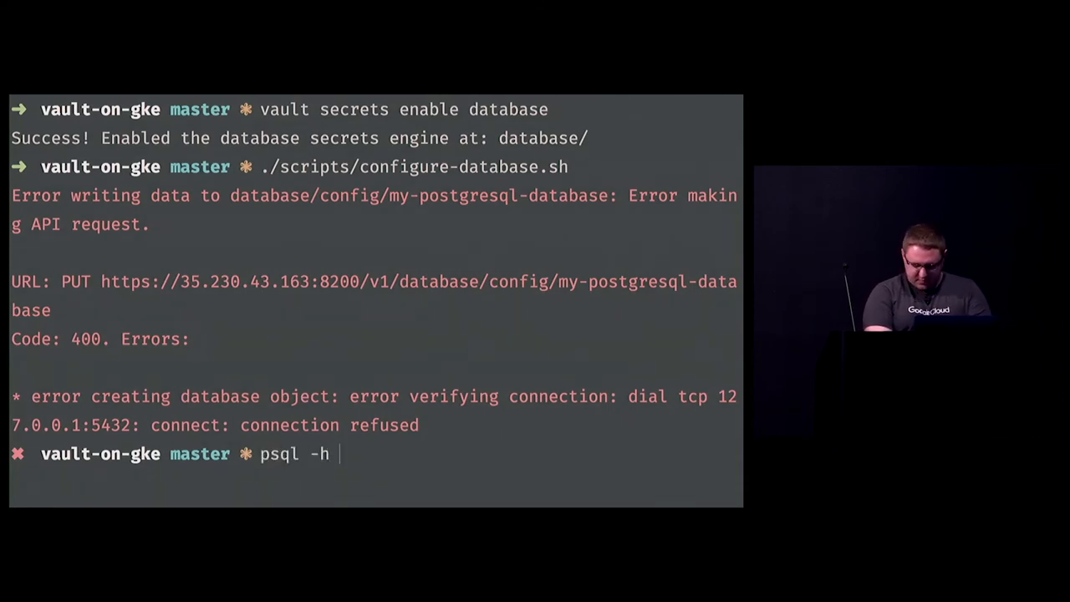
text(localhost -=U)
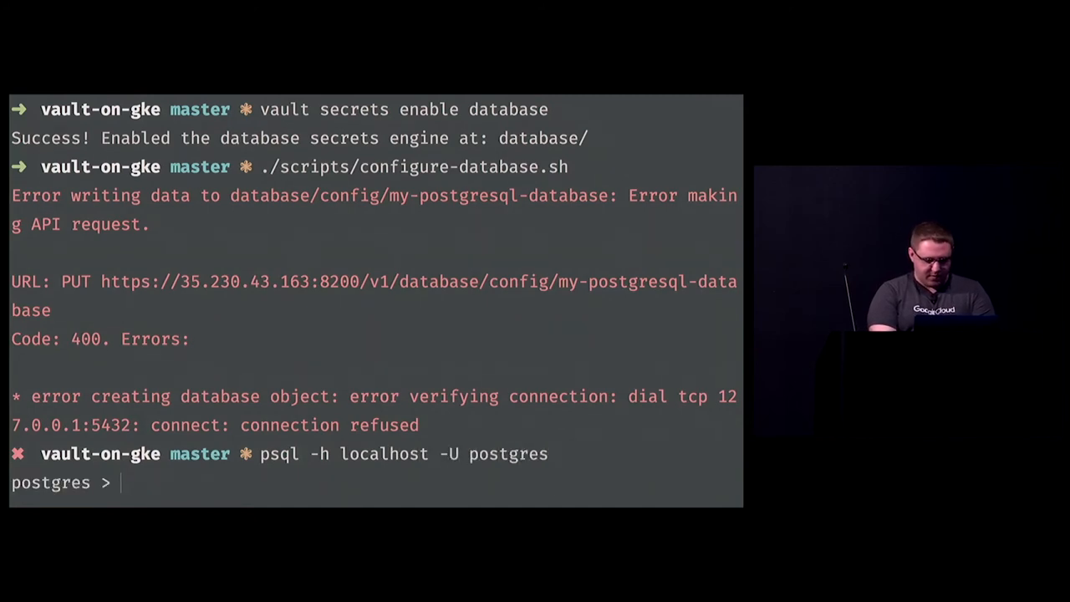
text(\)
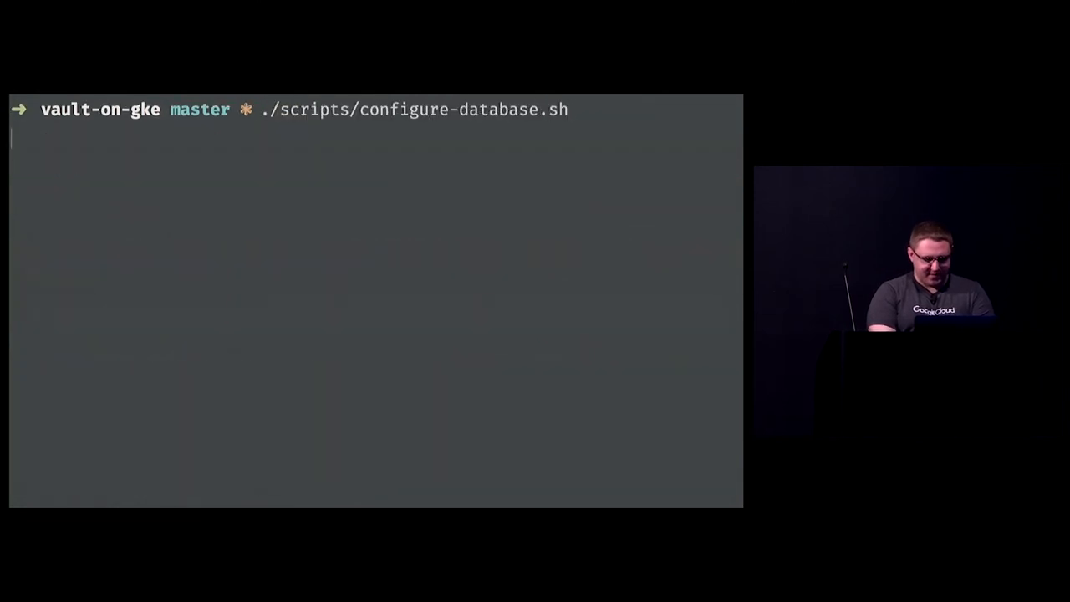
text(vi)
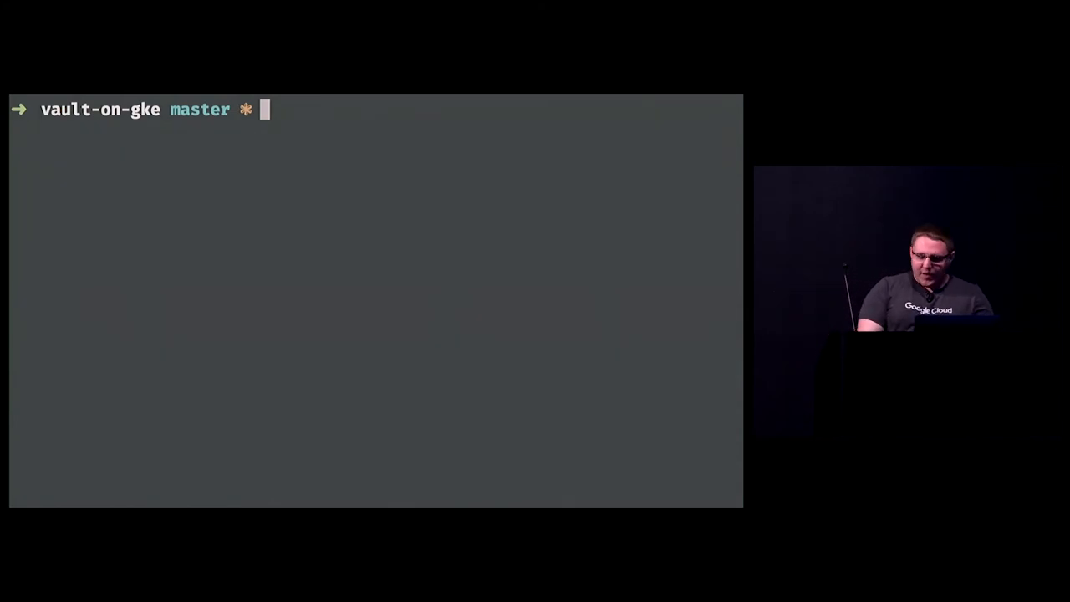
text(vi scripts/configure-database.sh)
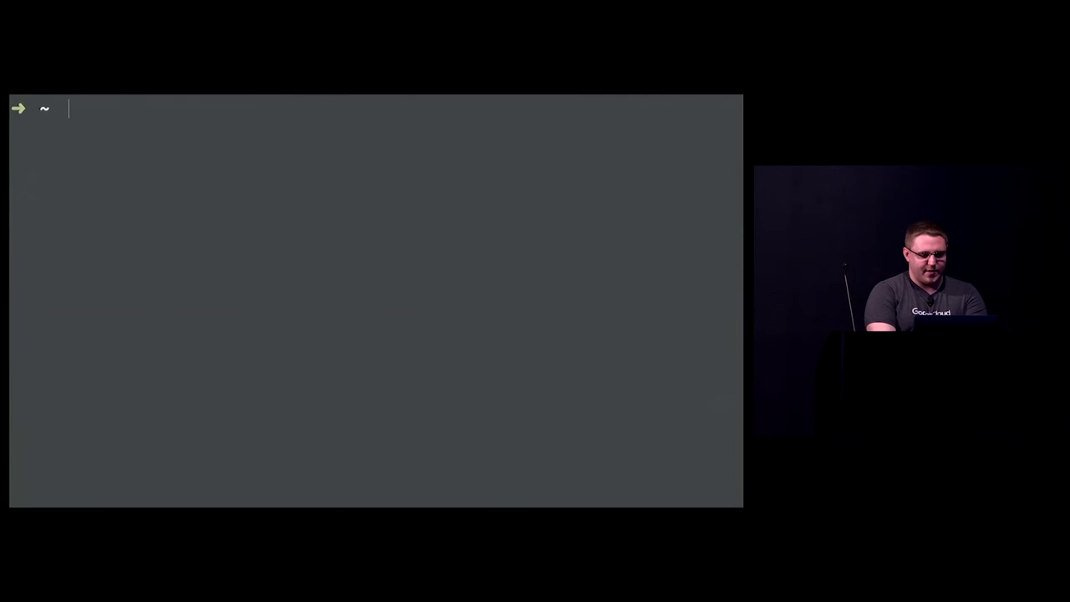
Step: In Development/vault-on-gke, enable the database engine and run ./scripts/configure-database.sh
text(cd Development/vault-on-gke)
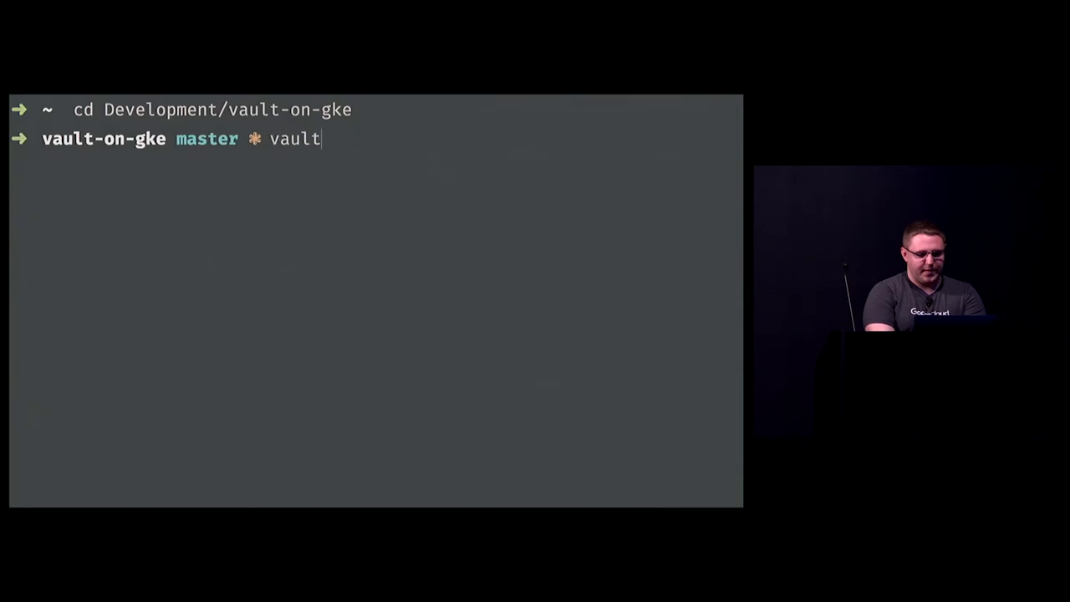
text(secrets enable)
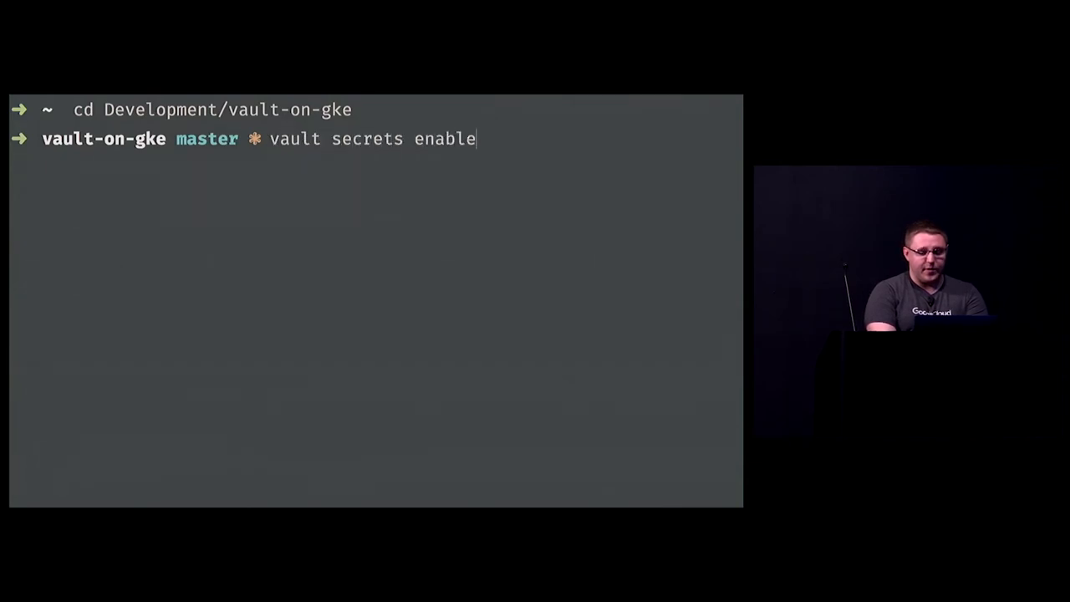
text(database)
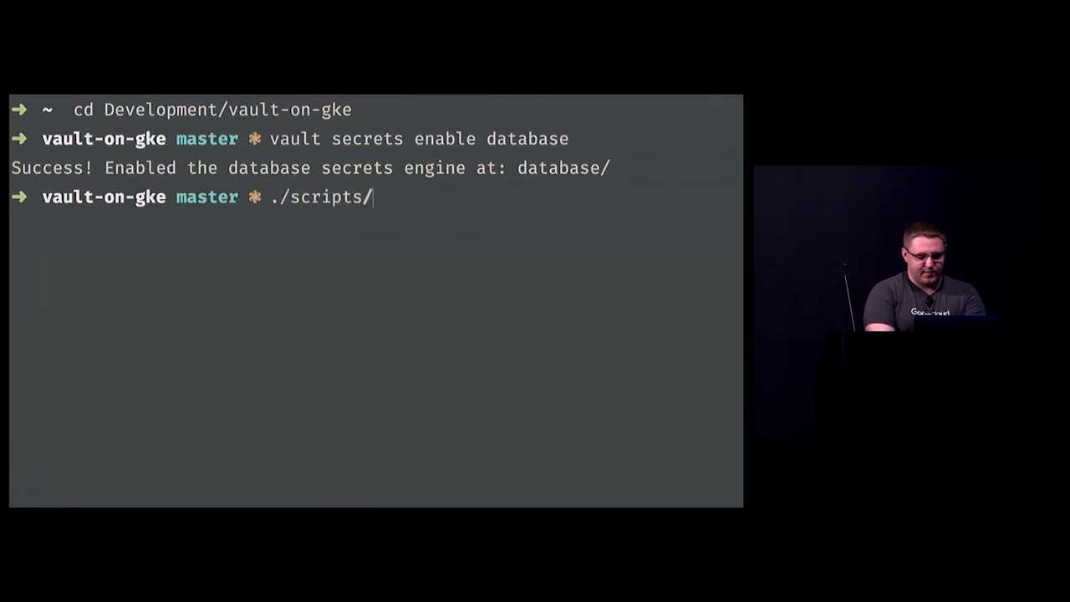
text(c)
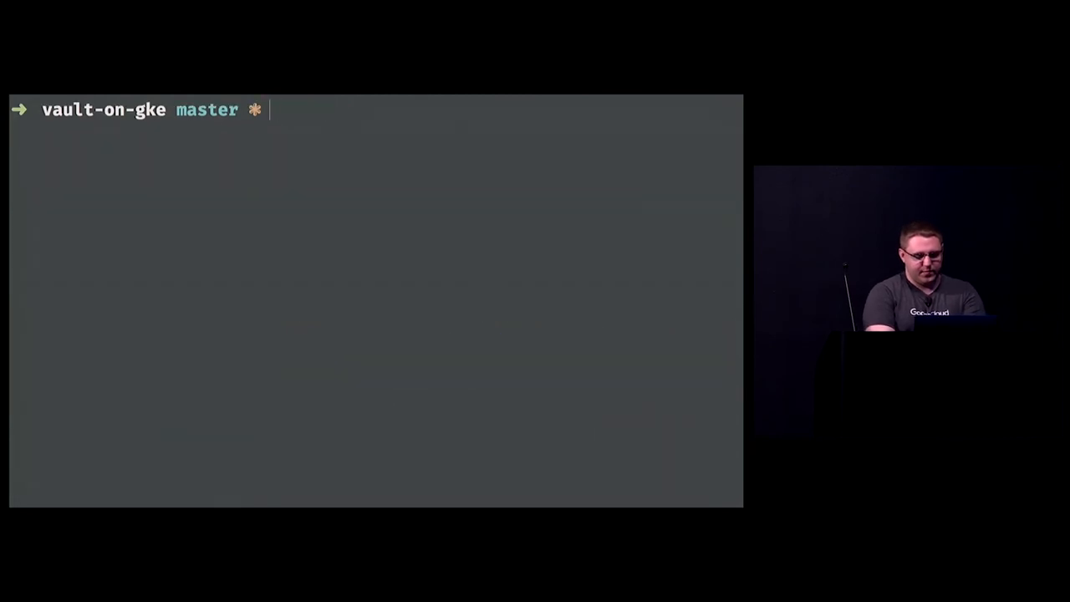
text(vault secrets enable database)
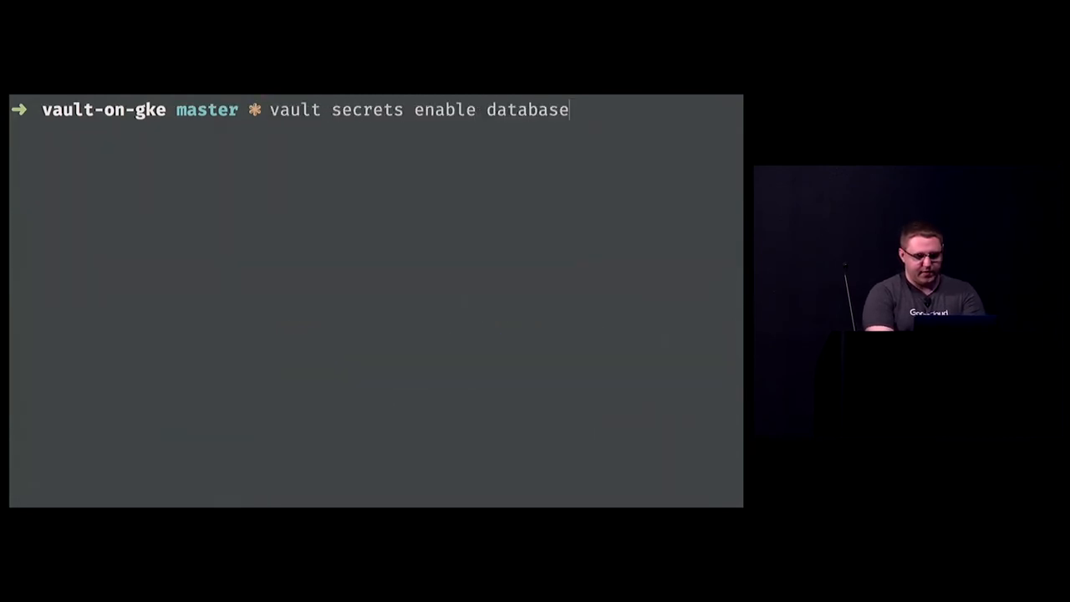
text(./va)
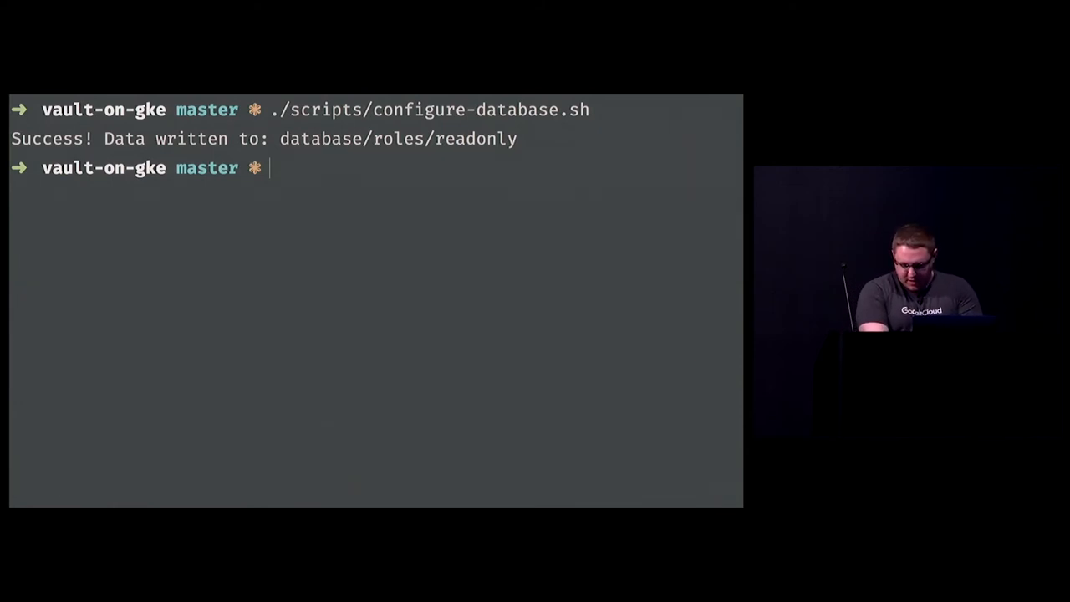
Step: Read database/creds/readonly, then enter create-users.sh, psql and cat configure-database.sh commands
text(vault read)
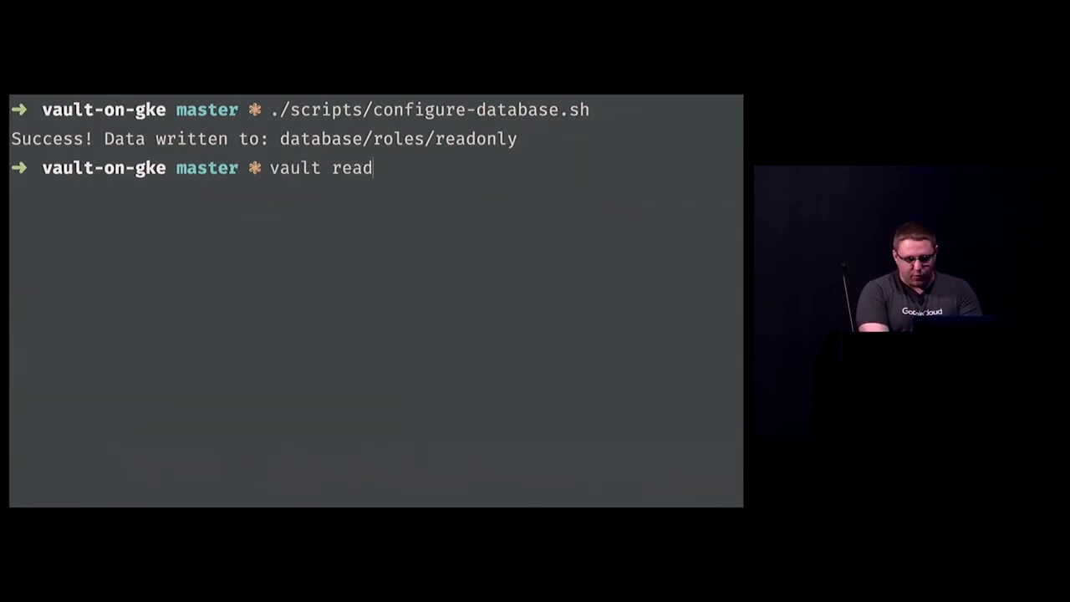
text(databsae/)
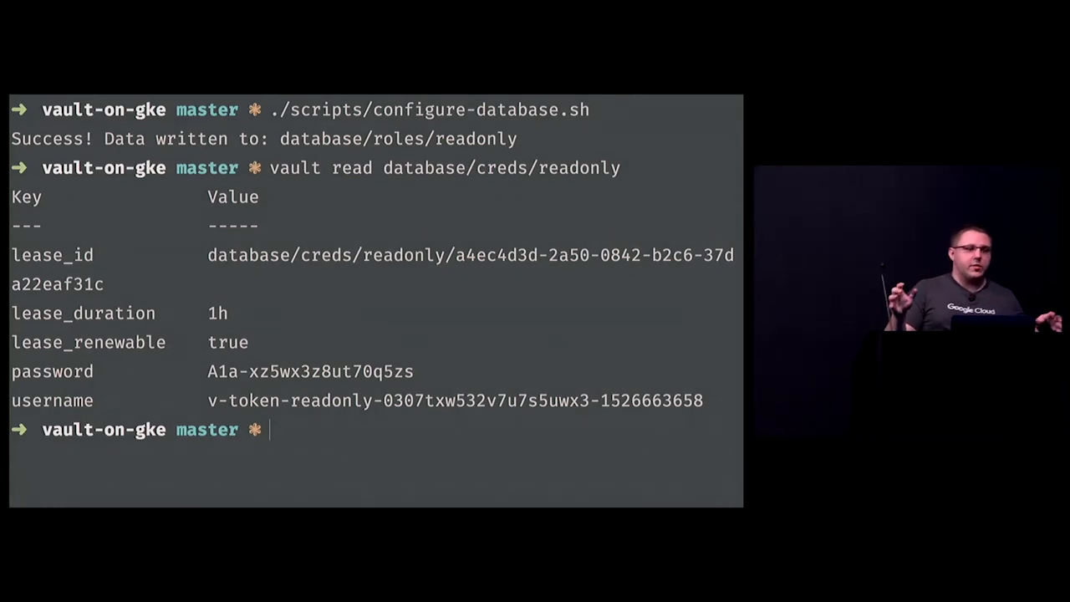
text(./scripts/create-users.sh)
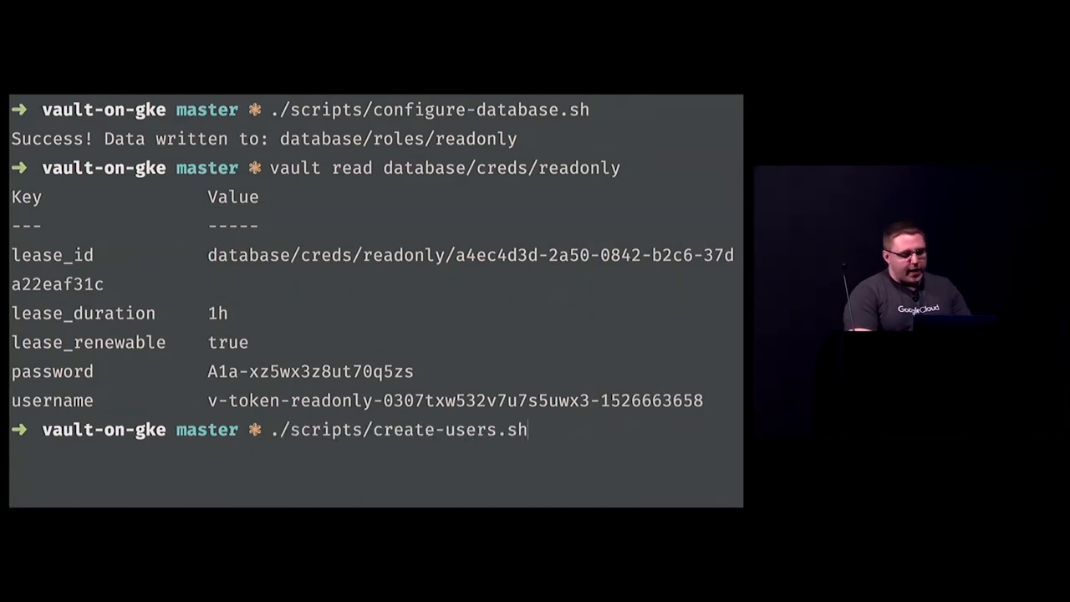
text(psql -h localhost -U postgres)
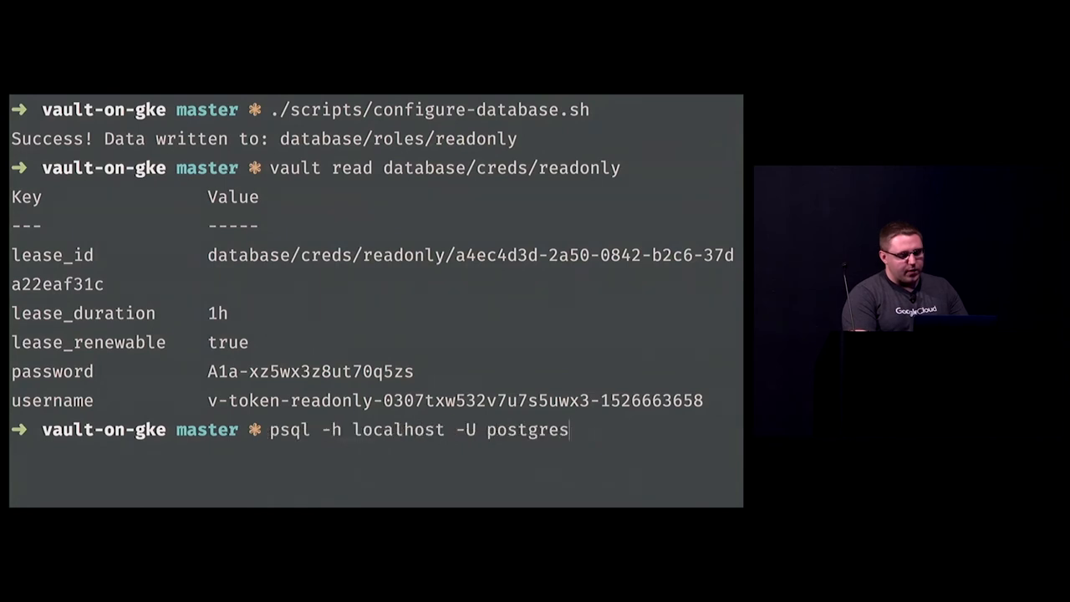
text(cat scripts/configure-database.sh)
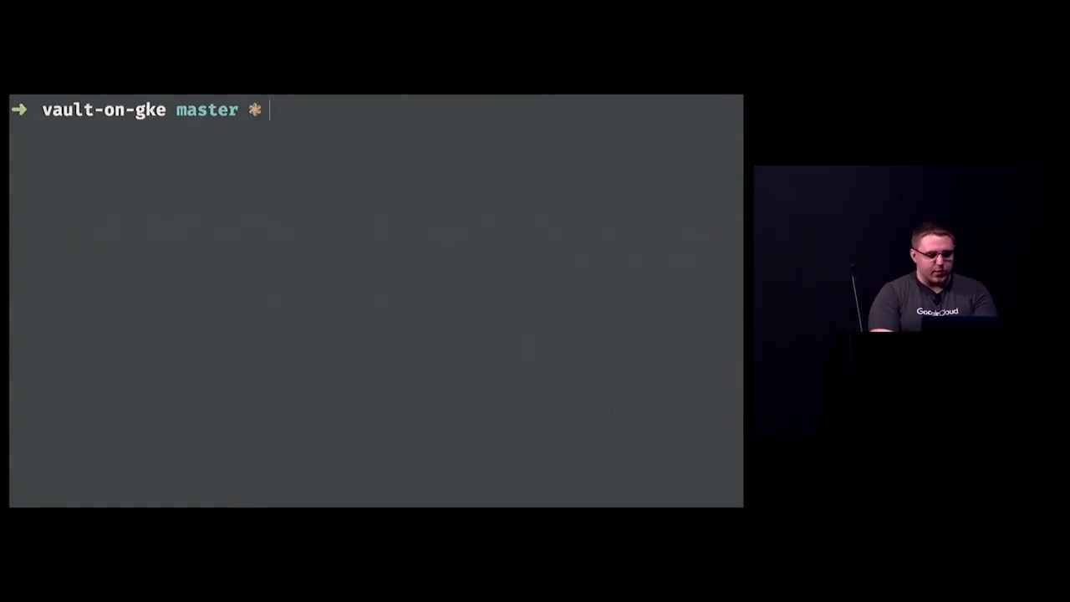
text(vault read database/creds/readonly)
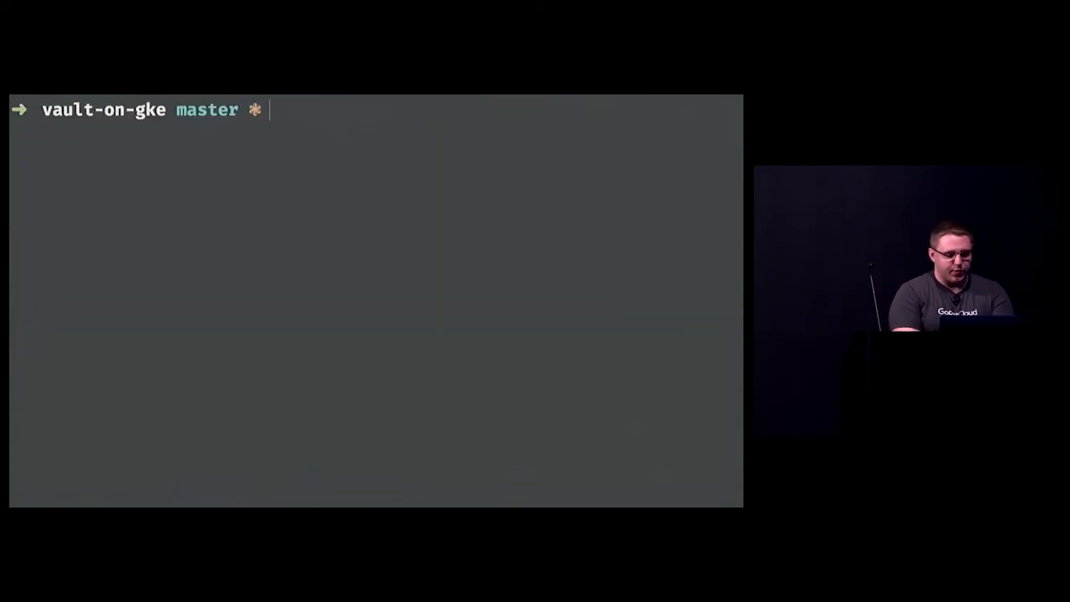
Step: Connect to local Postgres and run \du to list three v-token-readonly roles
text(psql -h localhost -U postgres)
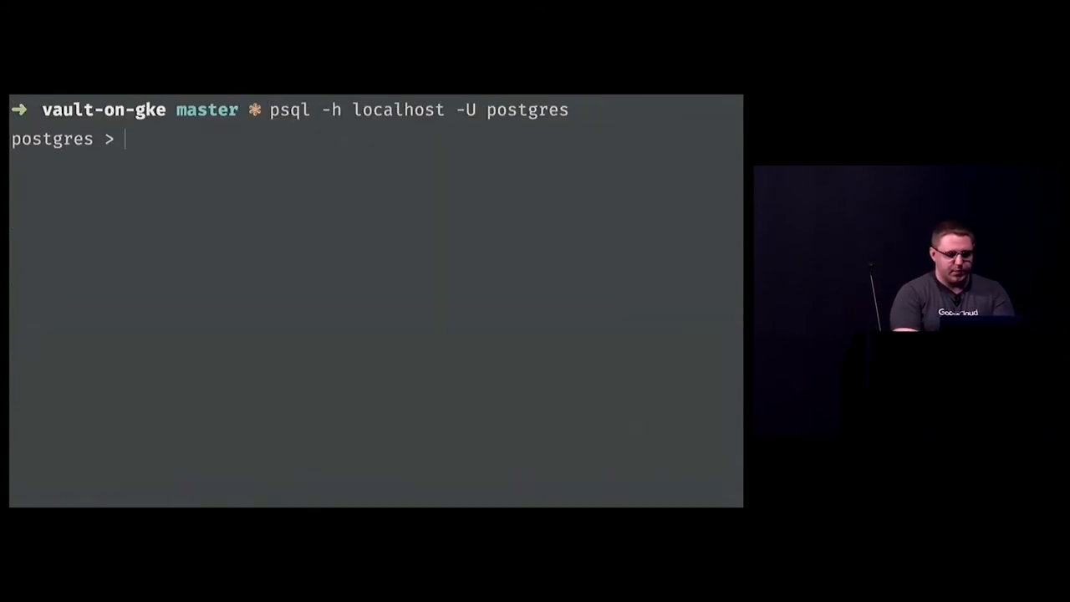
text(\du)
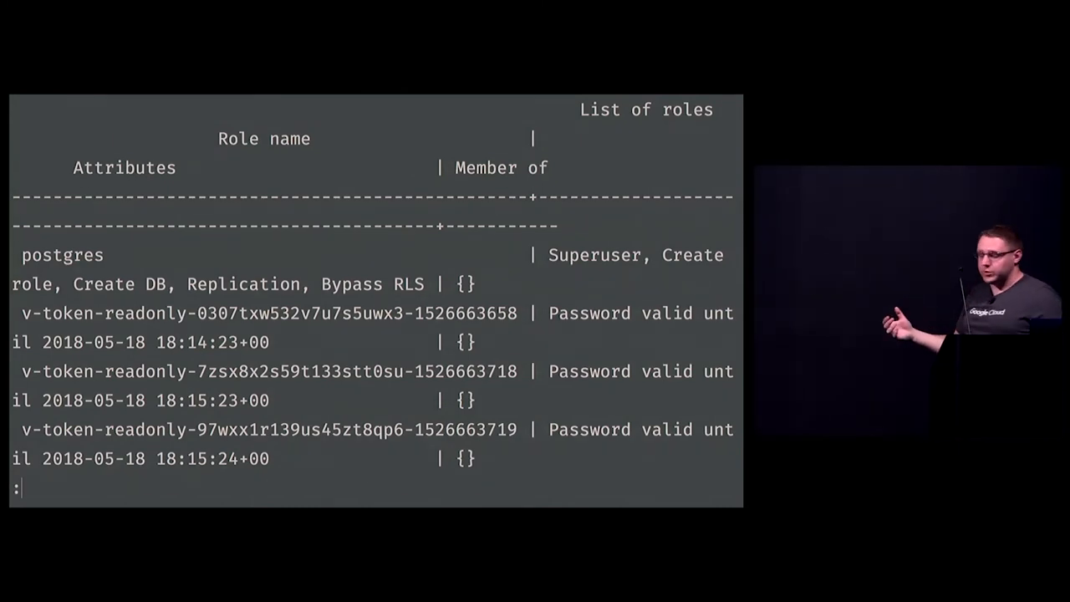
text(\du)
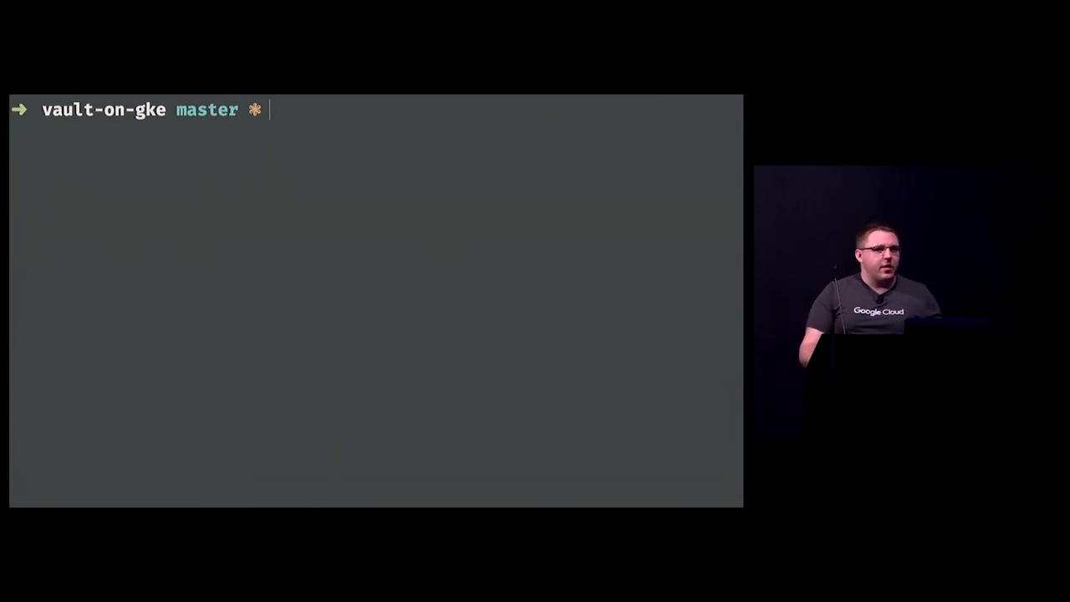
Step: Revoke all Vault leases with prefix database using vault lease revoke -prefix
text(vault)
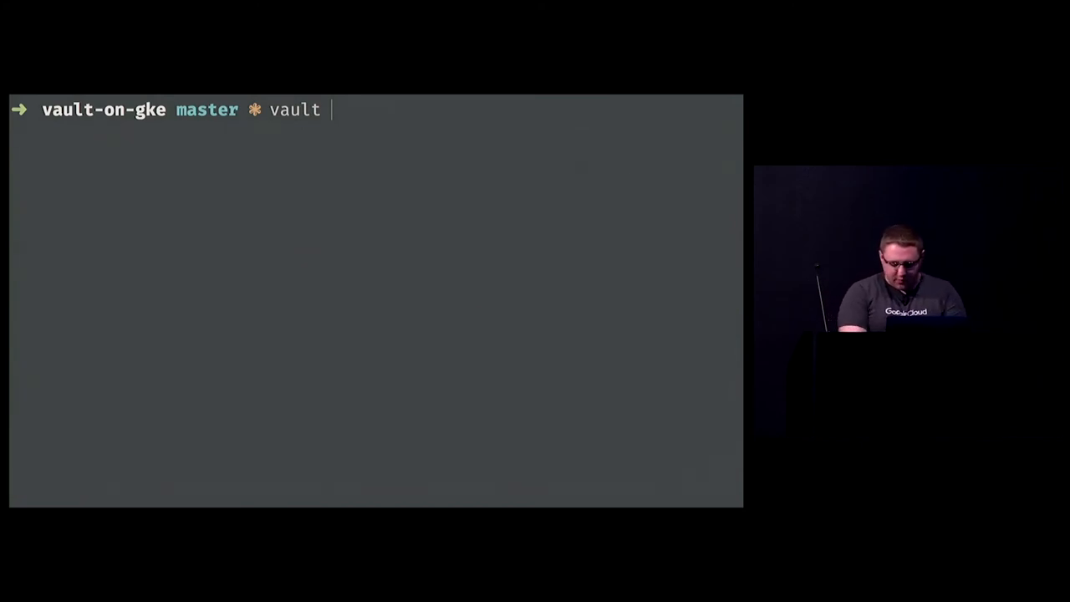
text(lease prefix)
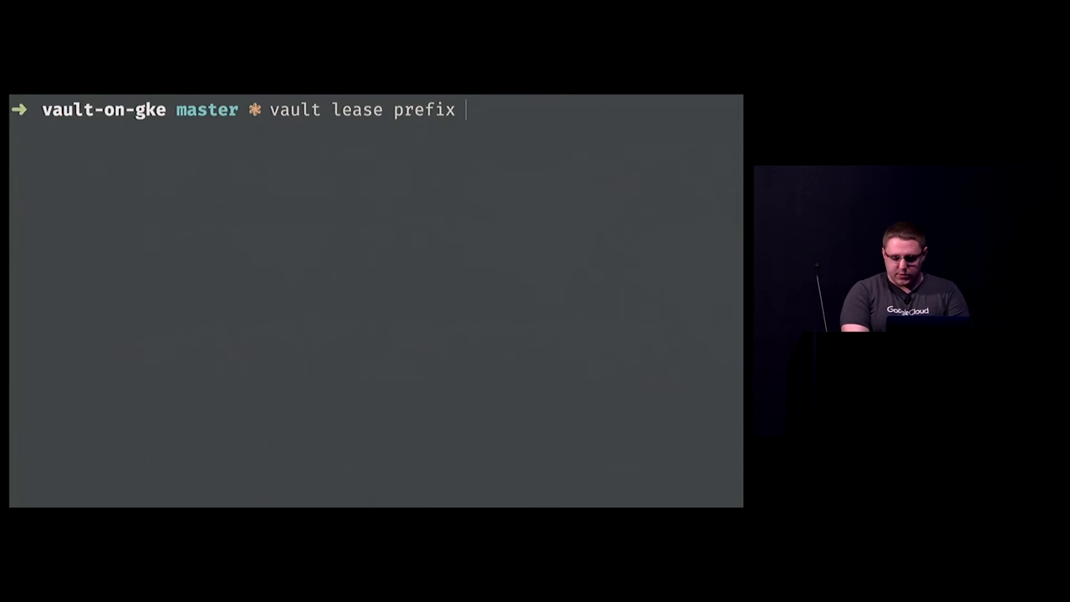
text(-)
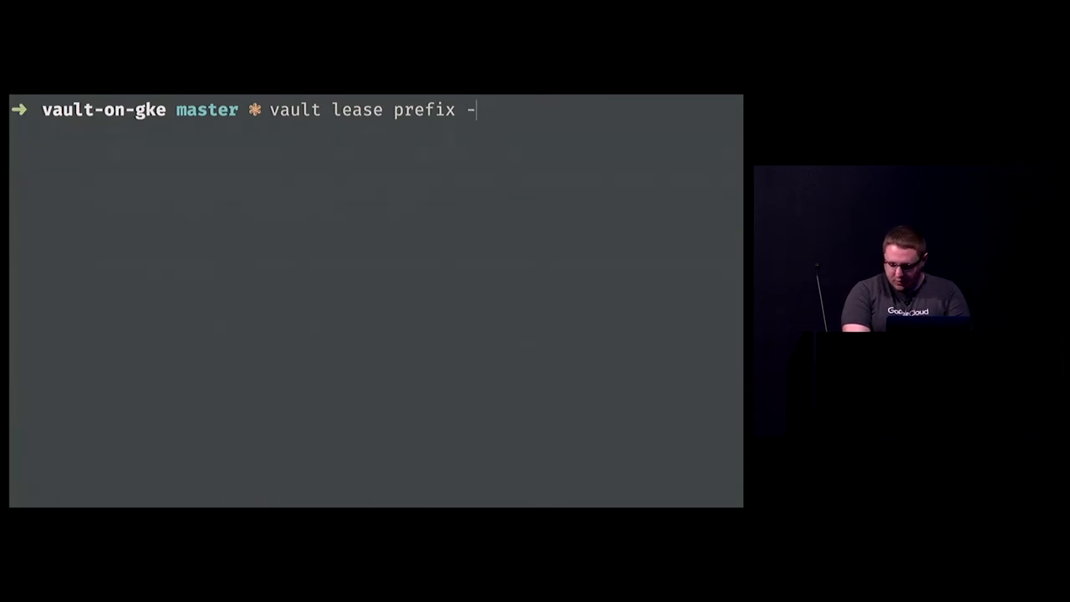
text(prefix datqabase)
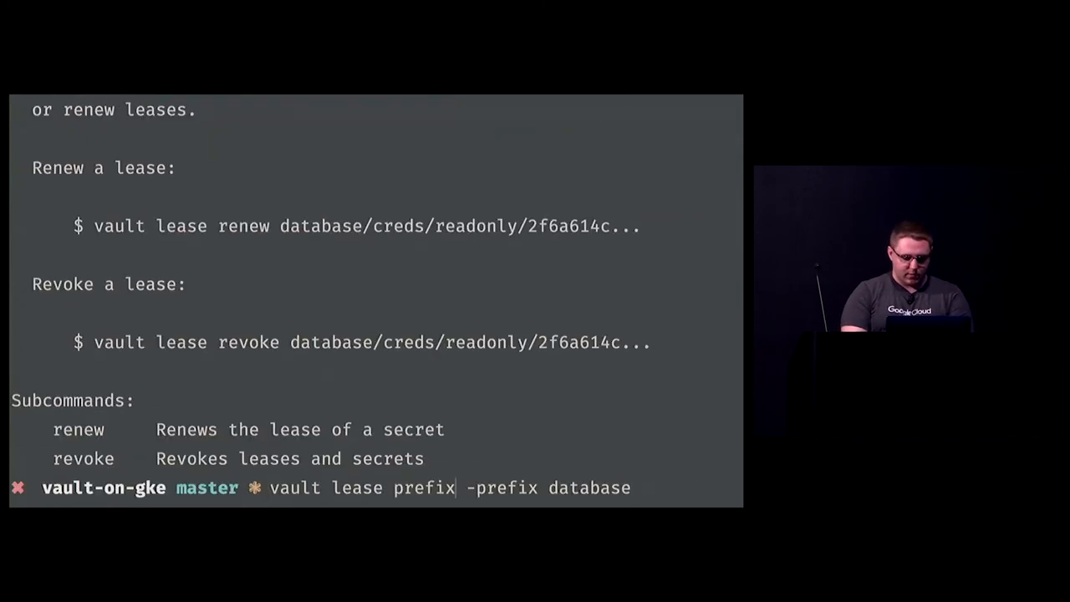
text(reo)
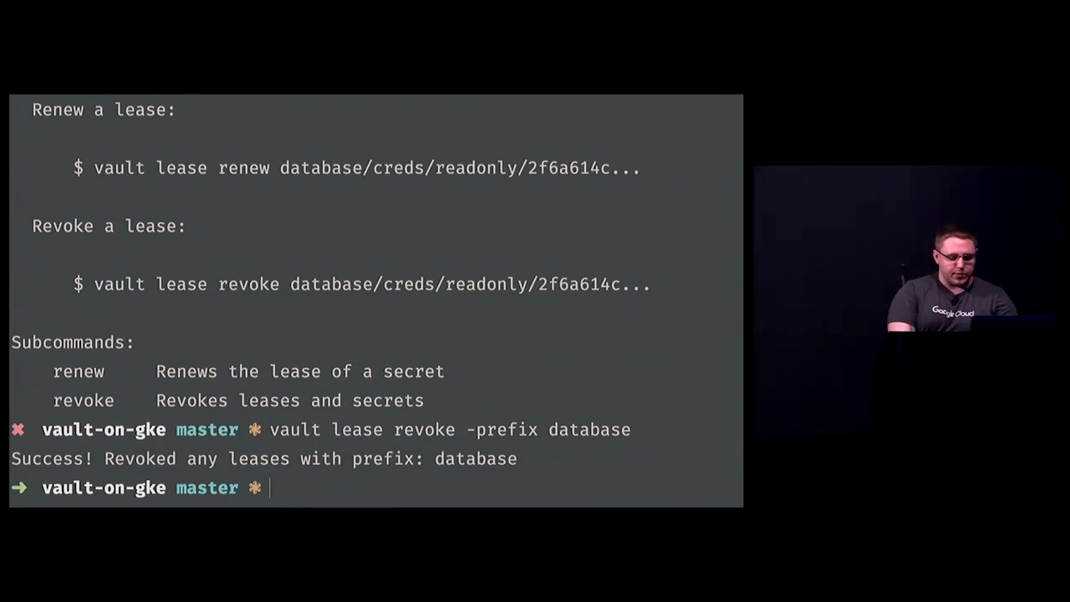
Step: List Postgres roles showing only postgres, close the pager, and quit psql with \q
text(psql -h localhost -U postgres)
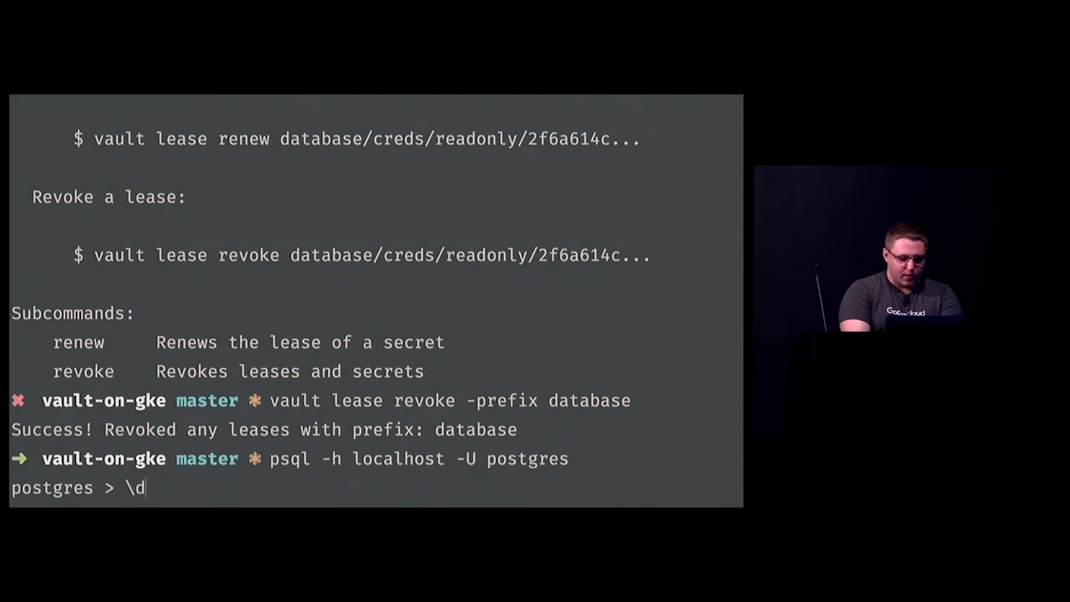
text(u)
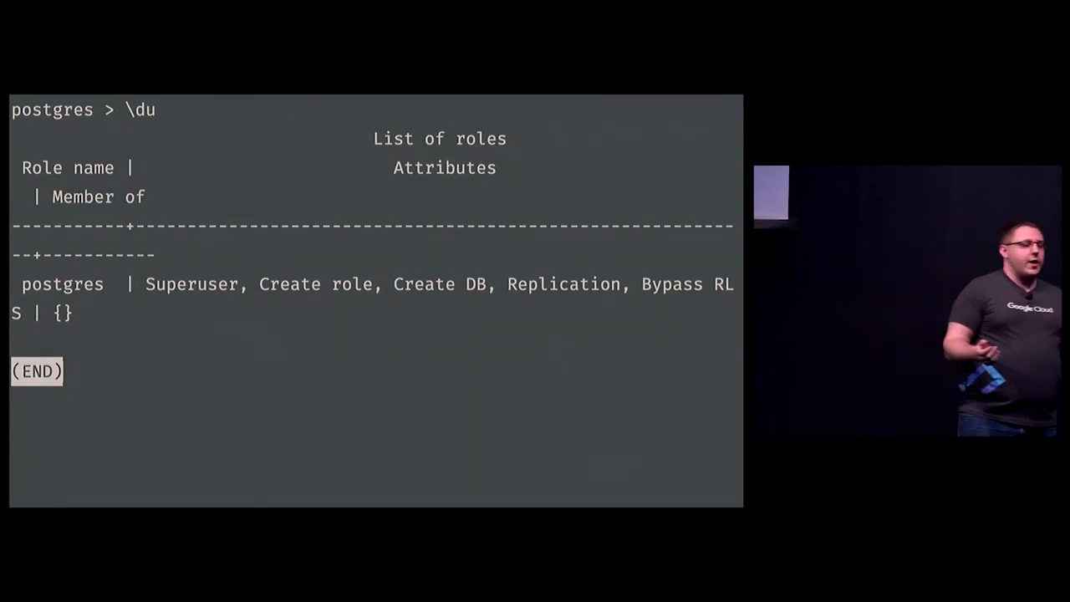
key(q)
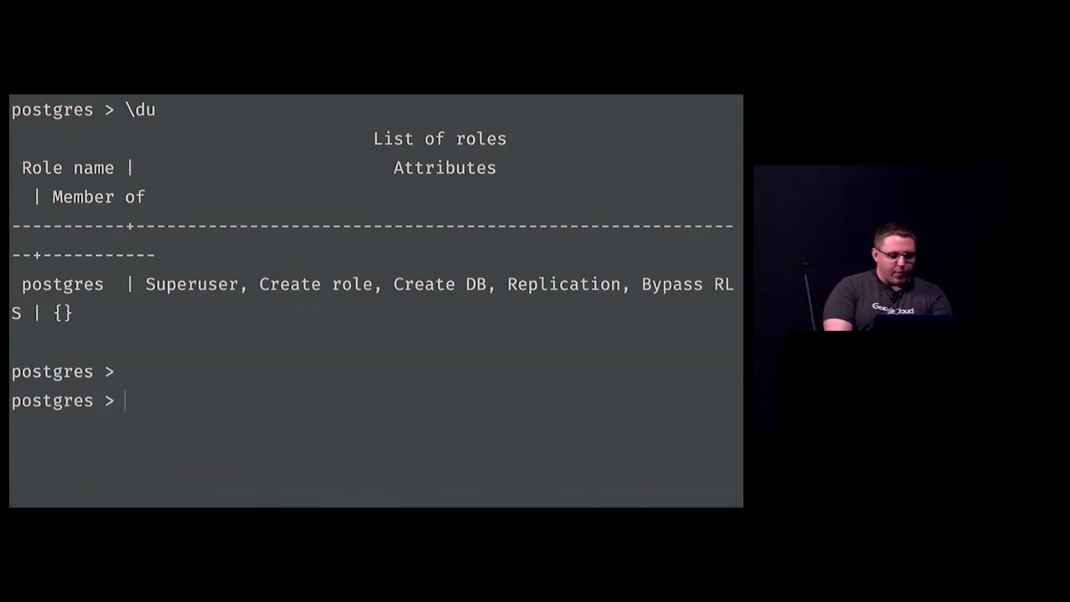
text(\q)
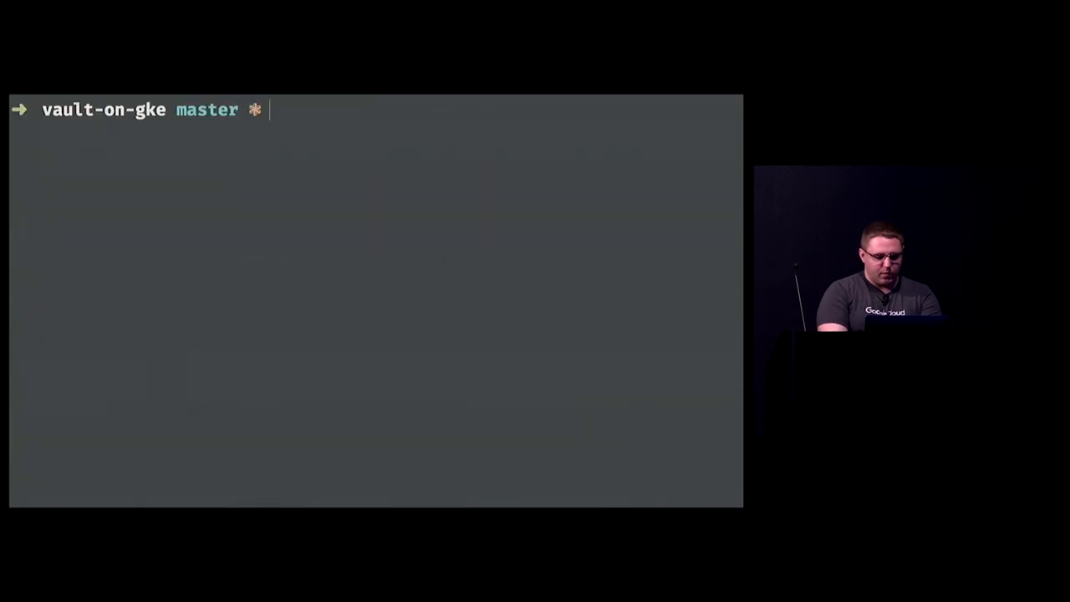
text(psql -h localhost -U postgres)
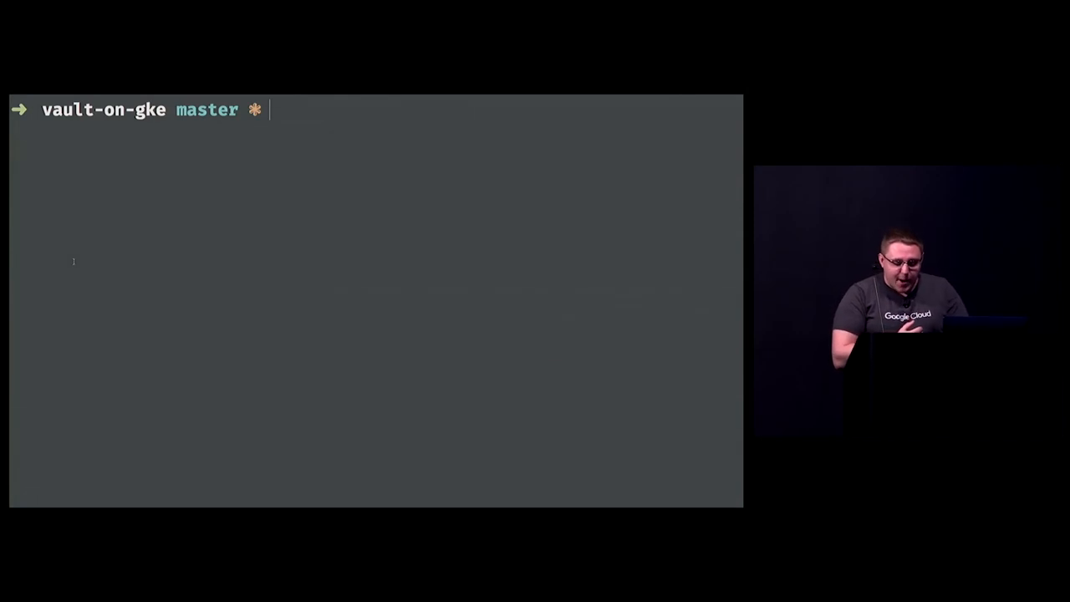
Step: Enable Vault's totp secrets engine
text(vault)
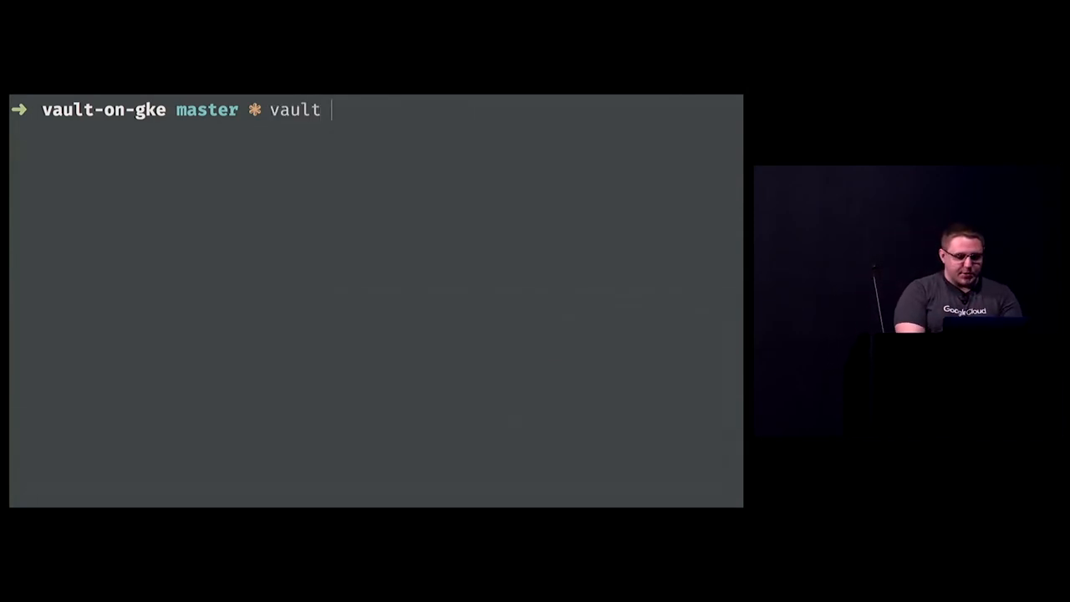
text(secrets enable toto)
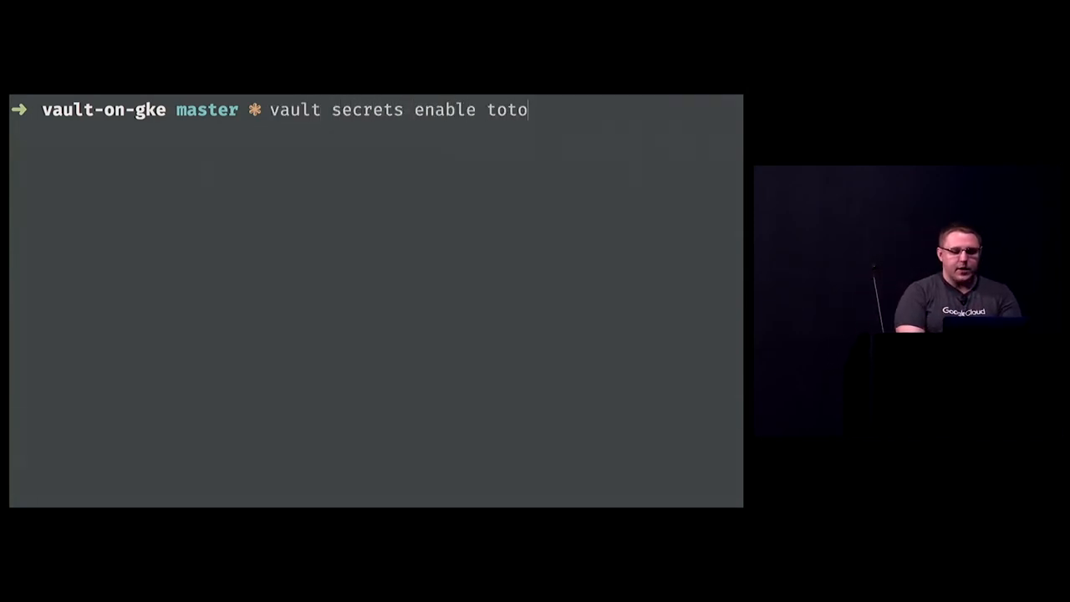
key(Enter)
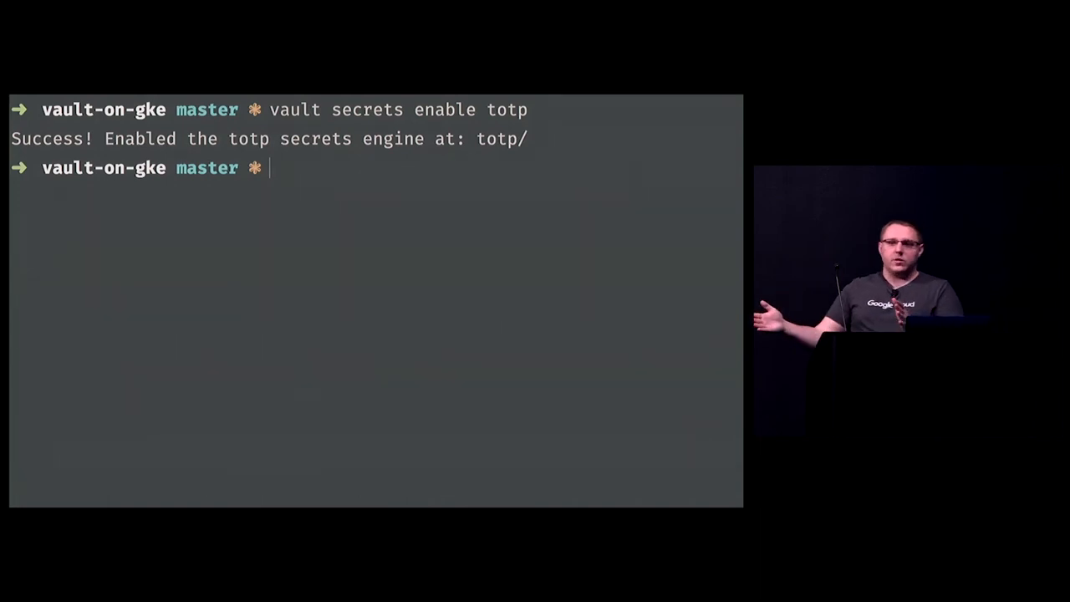
text(./scripts/)
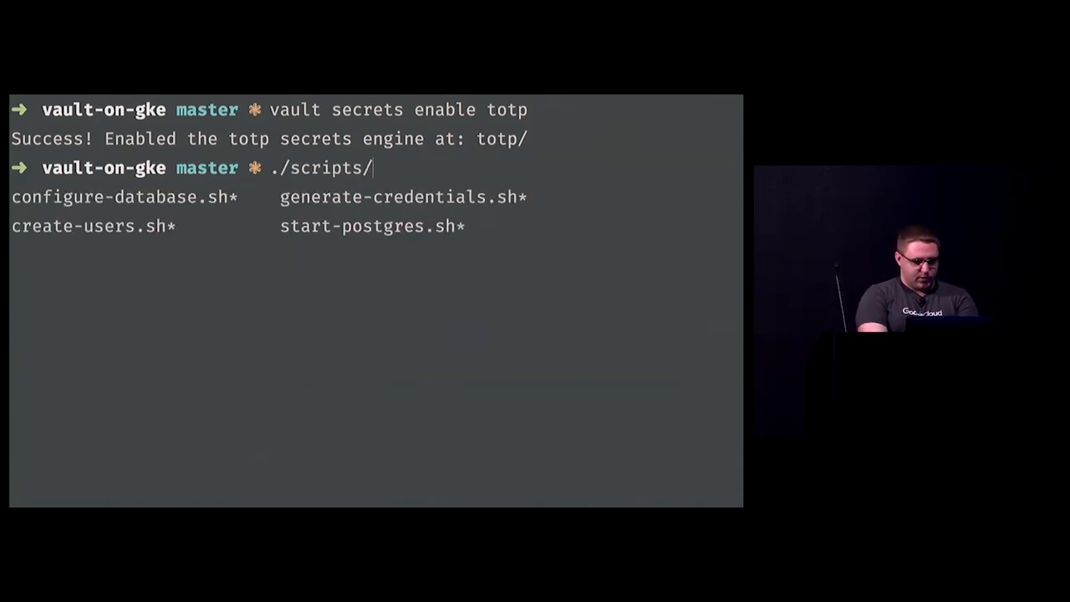
text(vault)
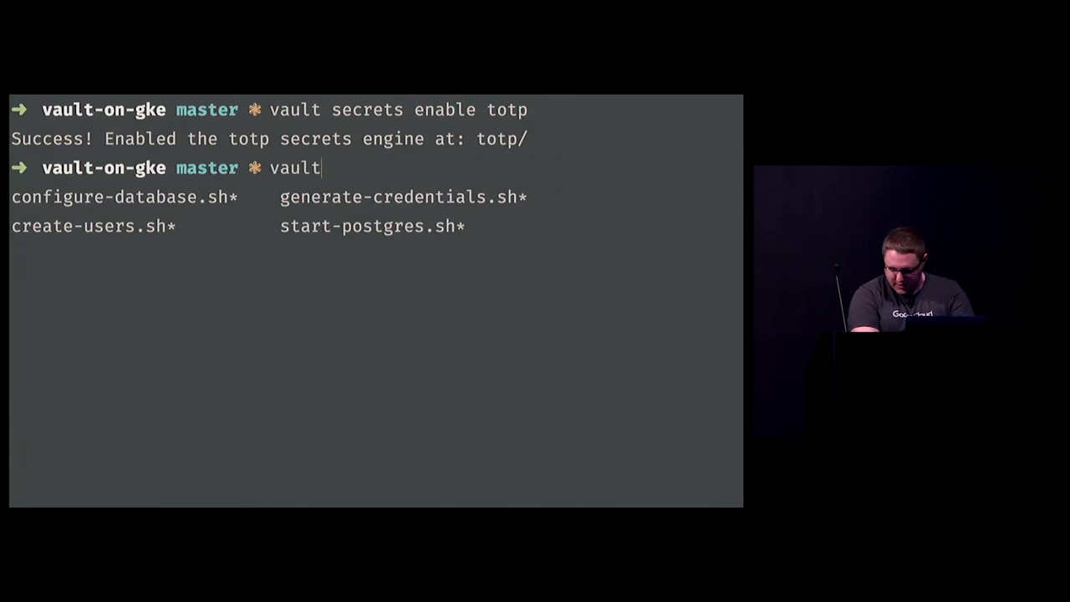
text(write totp/keys/)
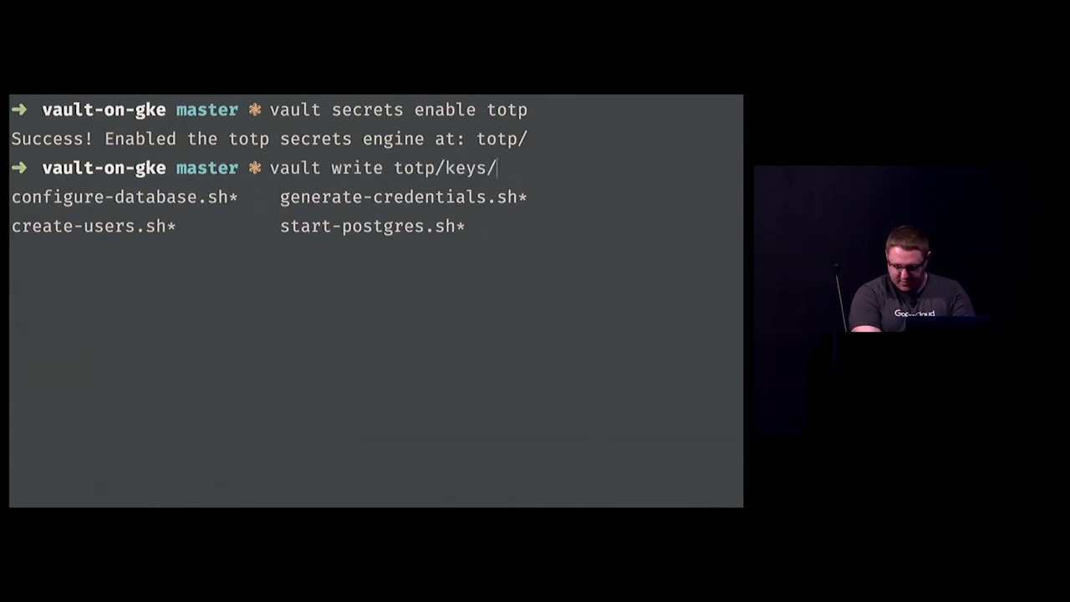
text(se)
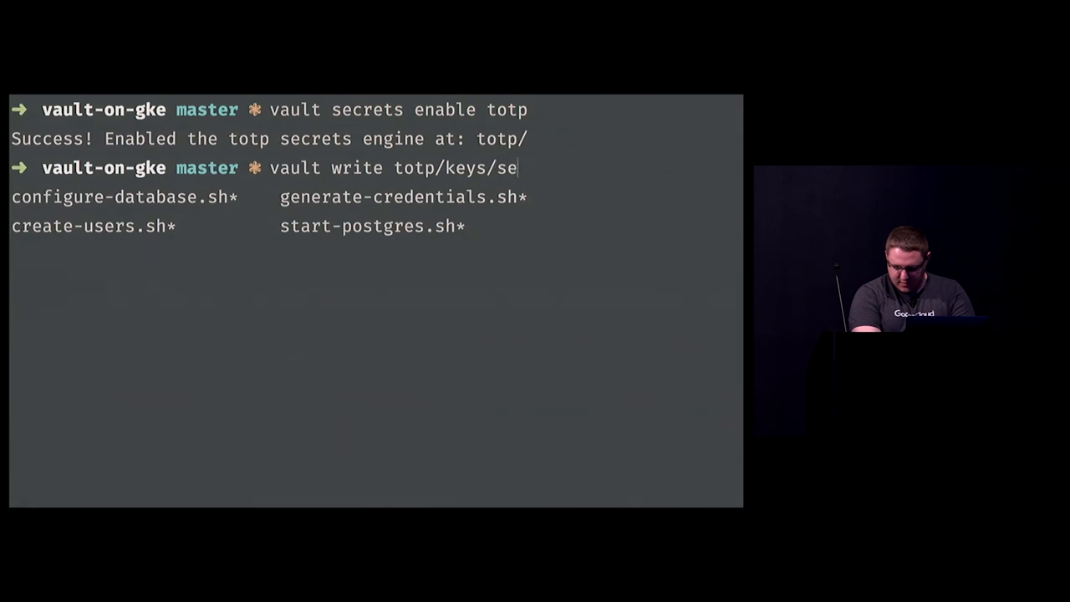
text(th generate=true issuer=MyApp)
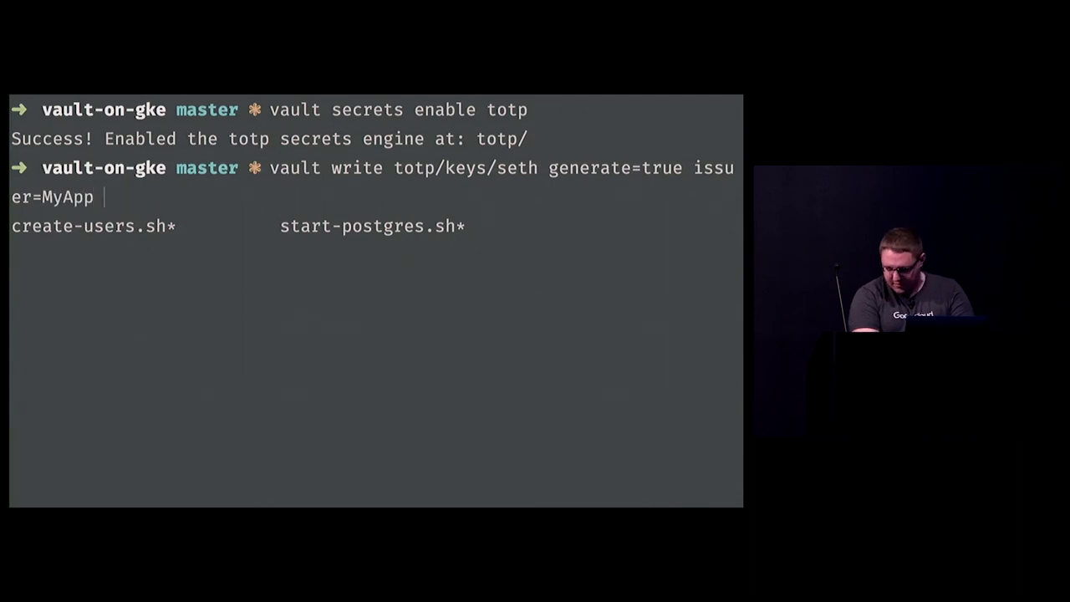
text(account_name=)
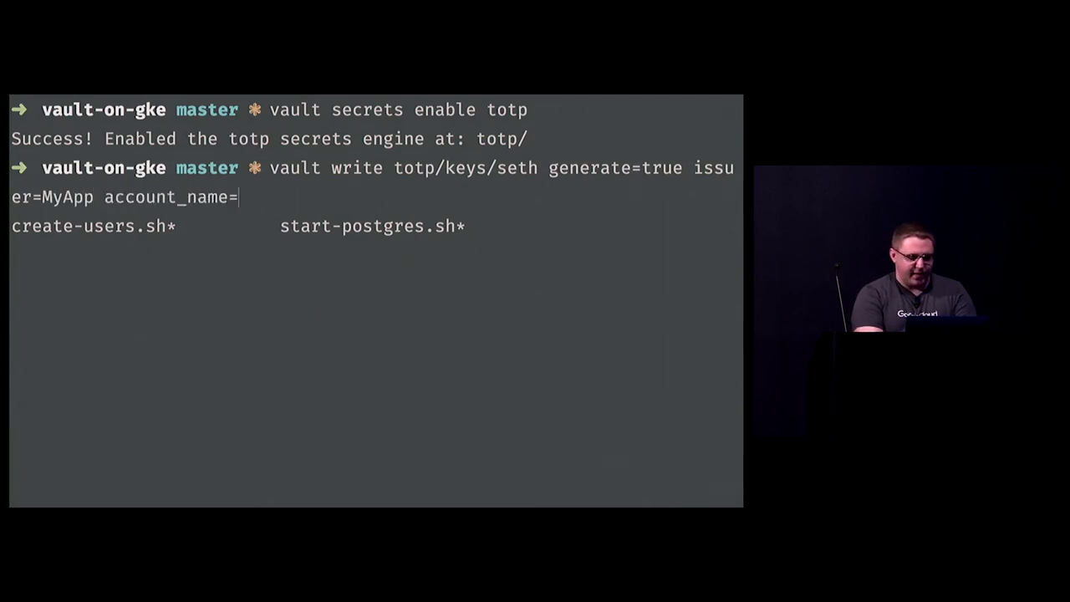
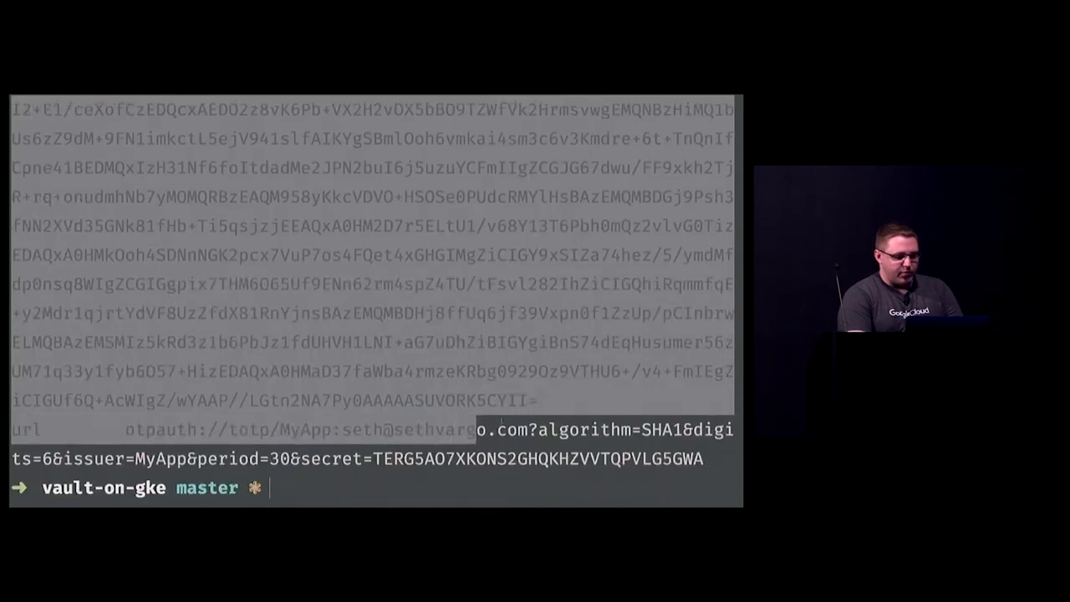
Step: Decode the barcode with echo piped to base64 --decode into qr.png
text(echo)
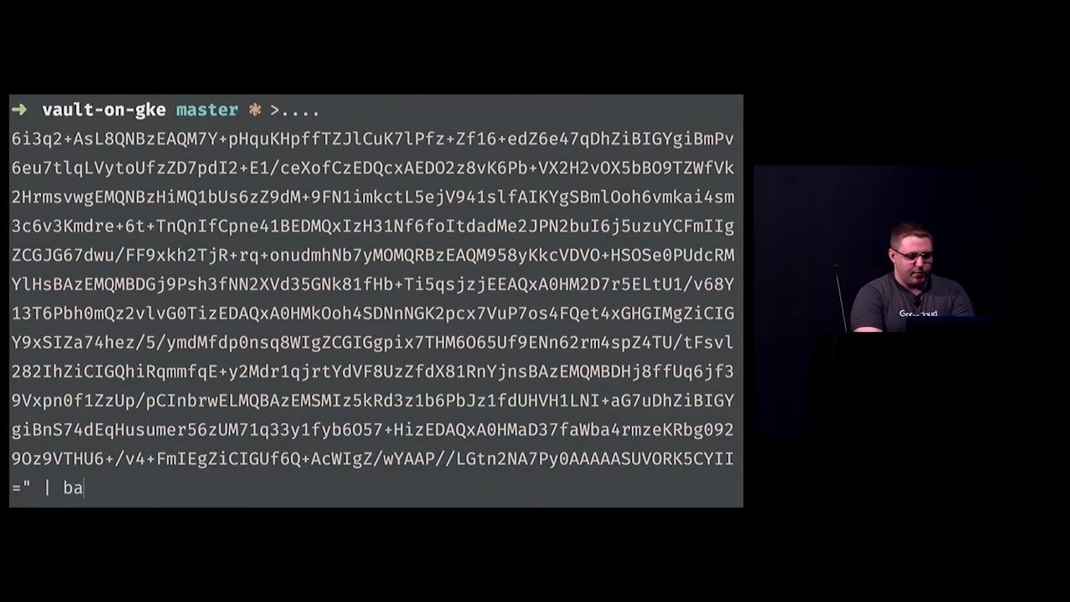
text(se64 --decode)
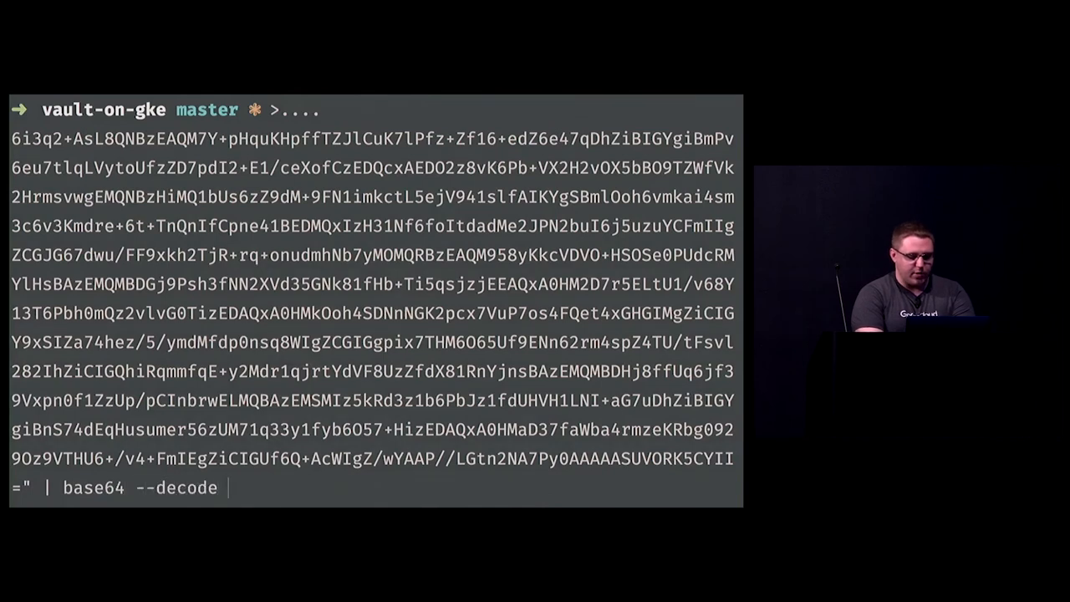
text(> qr)
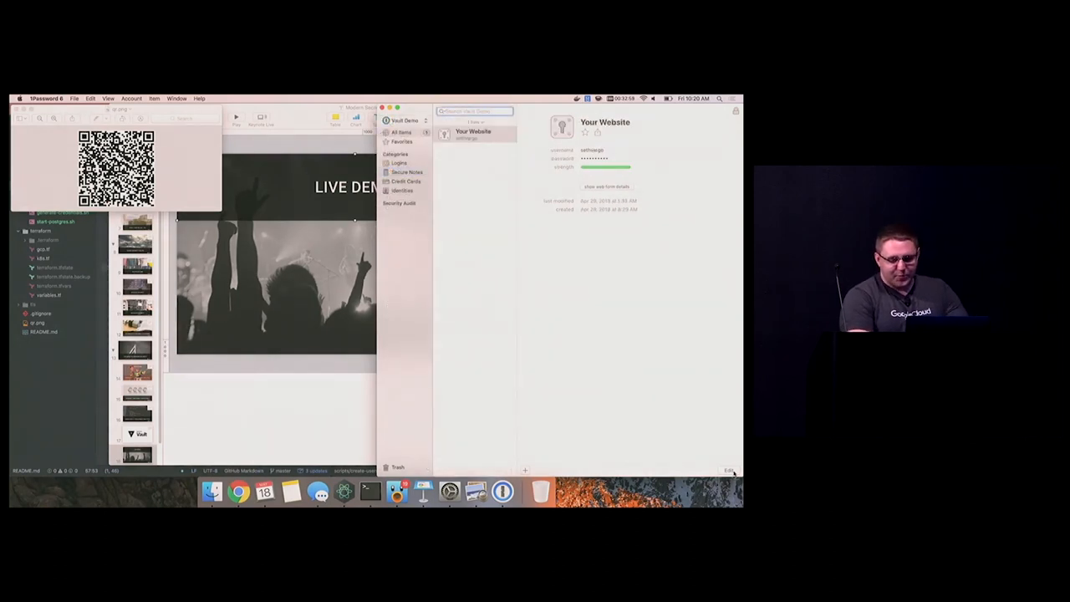
Step: Edit the Your Website login item to add the QR one-time password
click(603, 130)
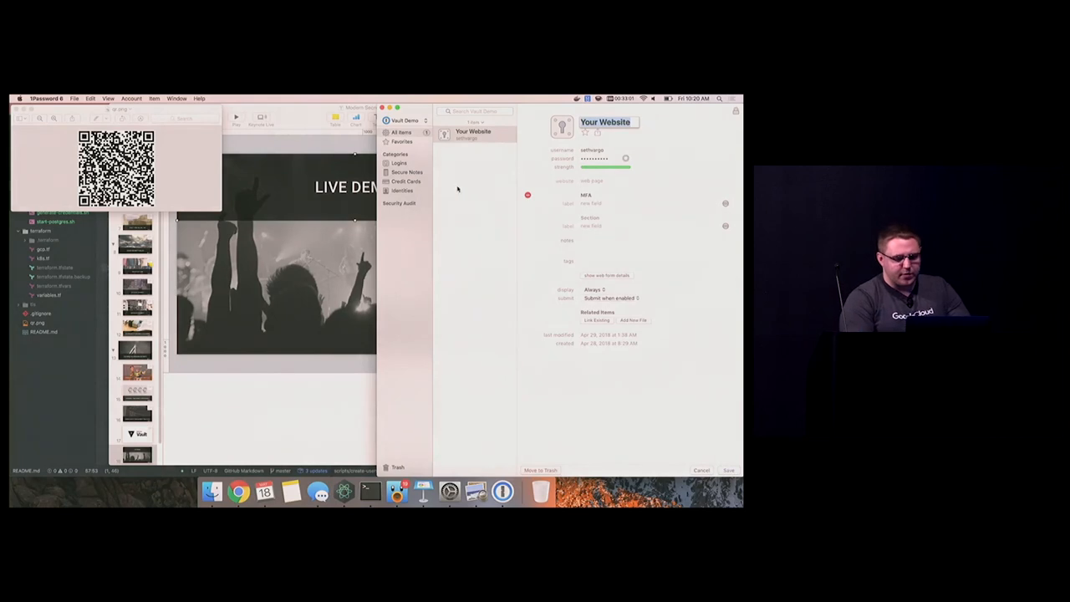
click(724, 203)
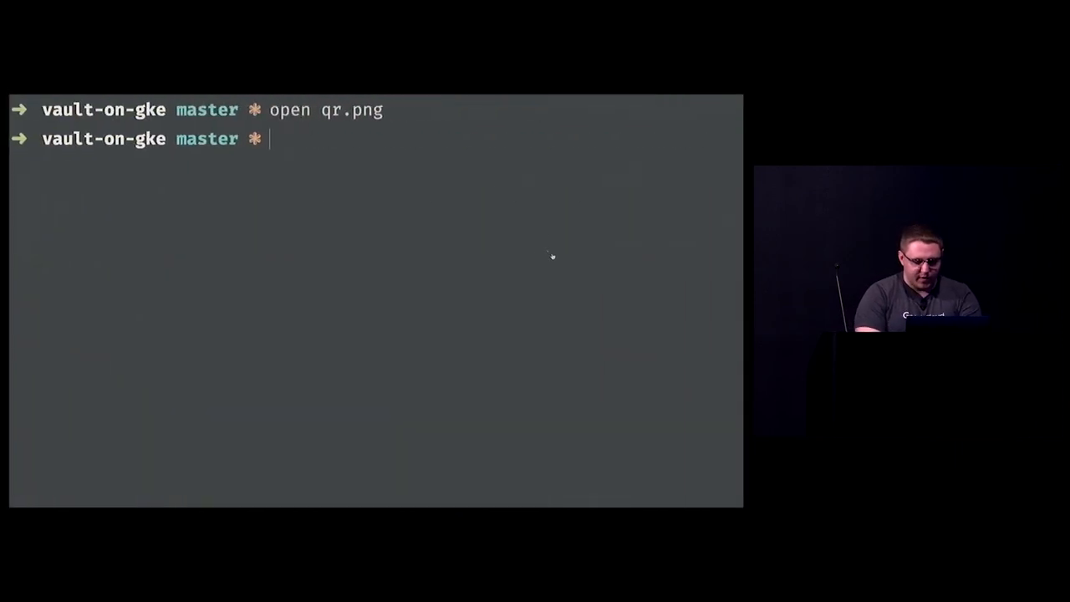
Step: Type vault write totp/code/seth with a code argument to validate a passcode
text(vault)
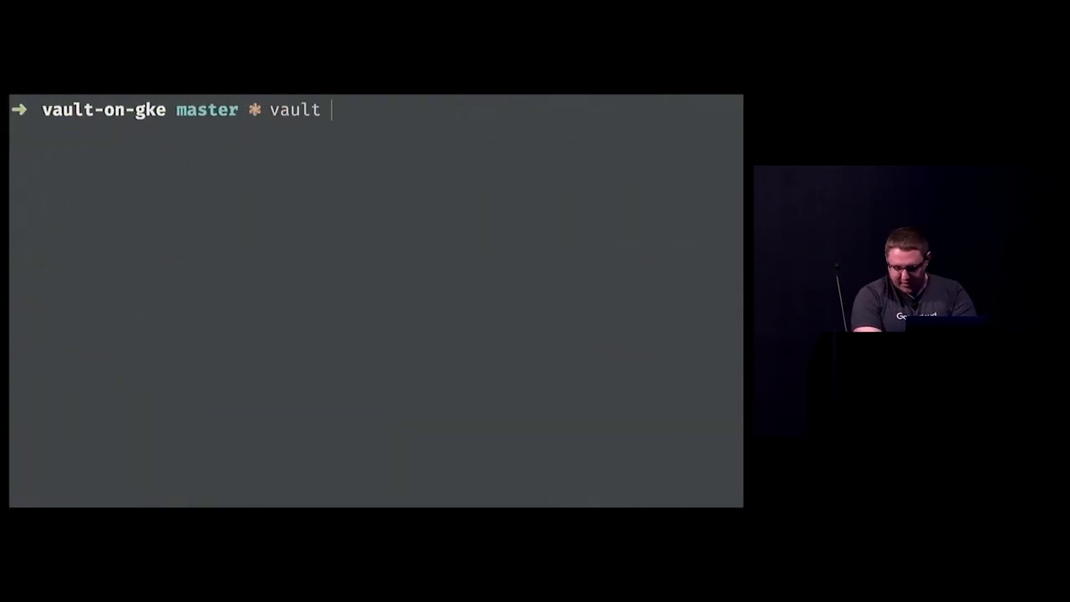
text(write totp/code/)
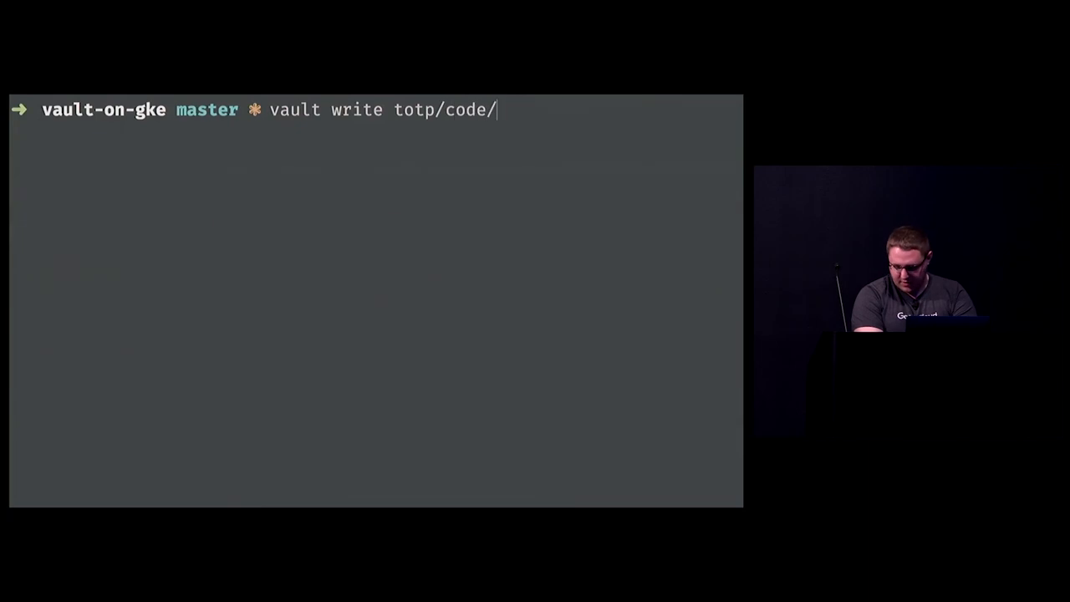
text(seth c)
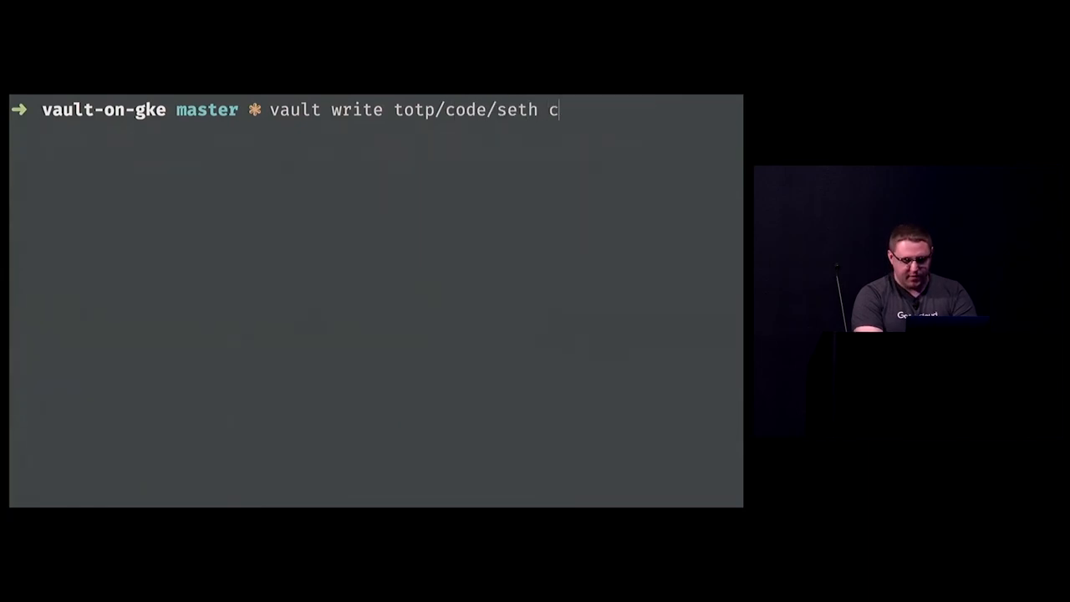